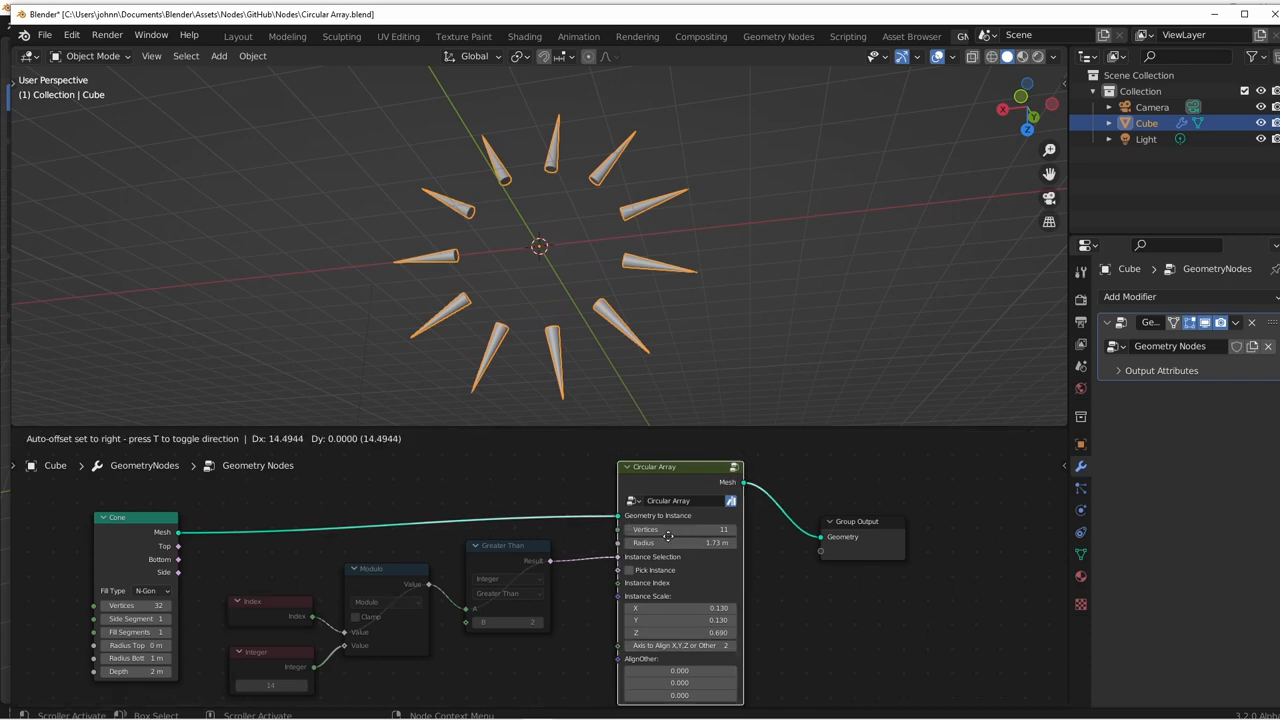
Raise the Circular Array vertex count so more spikes appear around the ring
left_click_drag(680, 528, 660, 528)
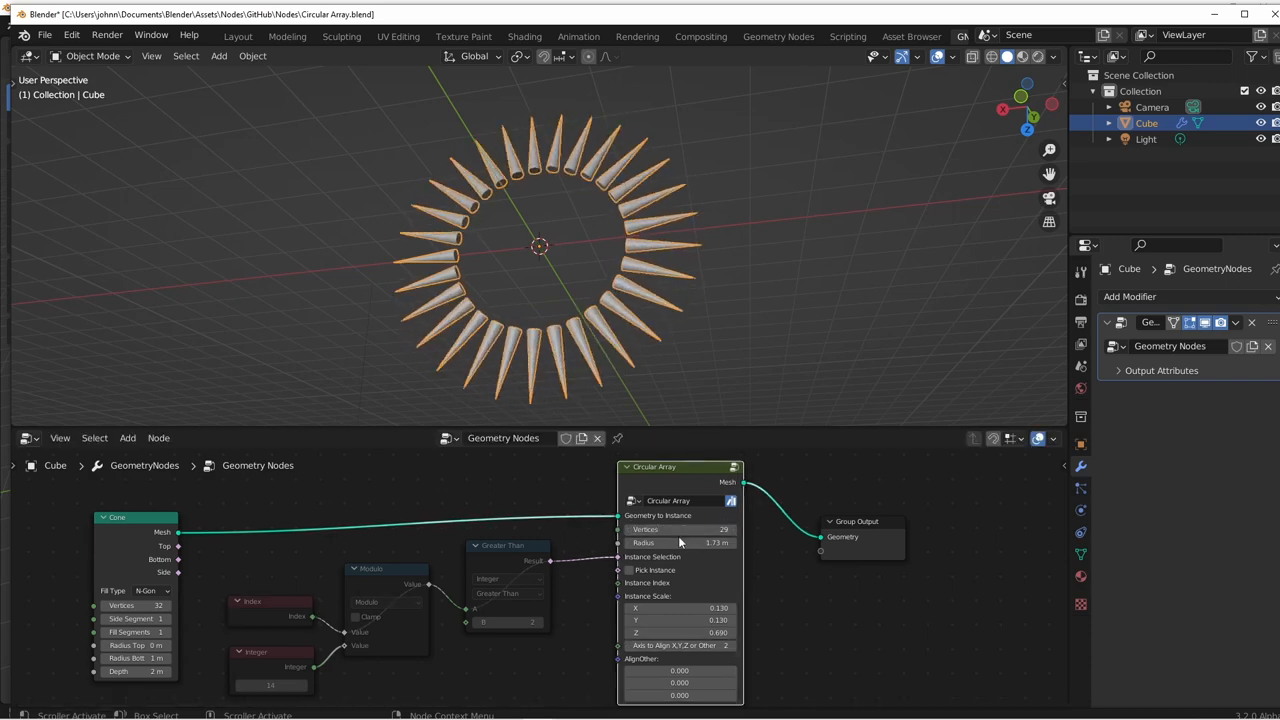
left_click_drag(700, 542, 680, 542)
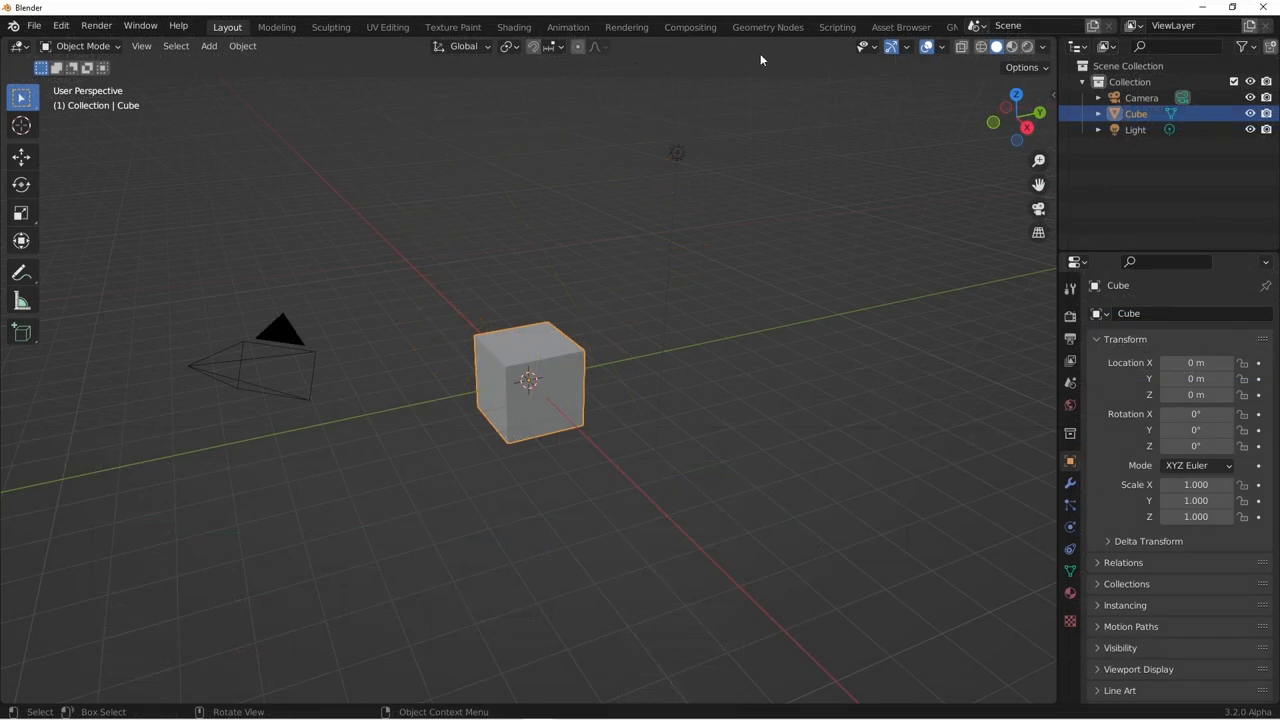
Give the cube a new Geometry Nodes tree and move Group Output further right
left_click(768, 28)
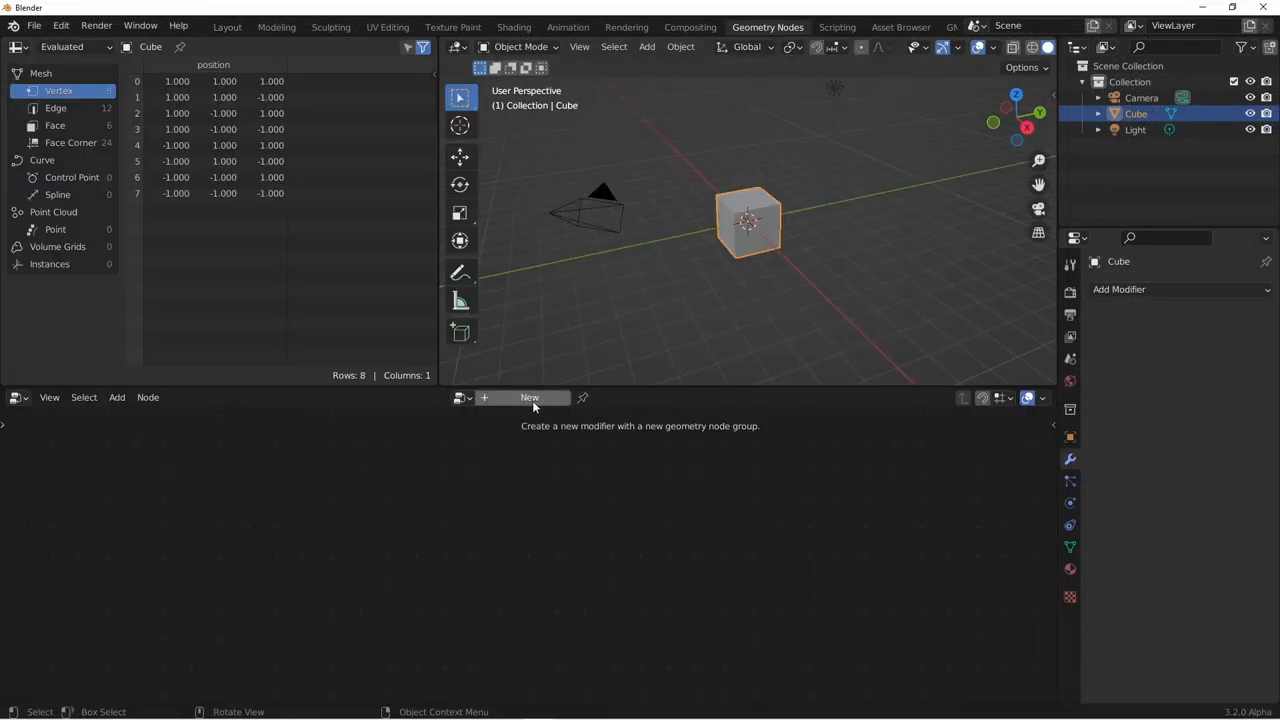
left_click(528, 398)
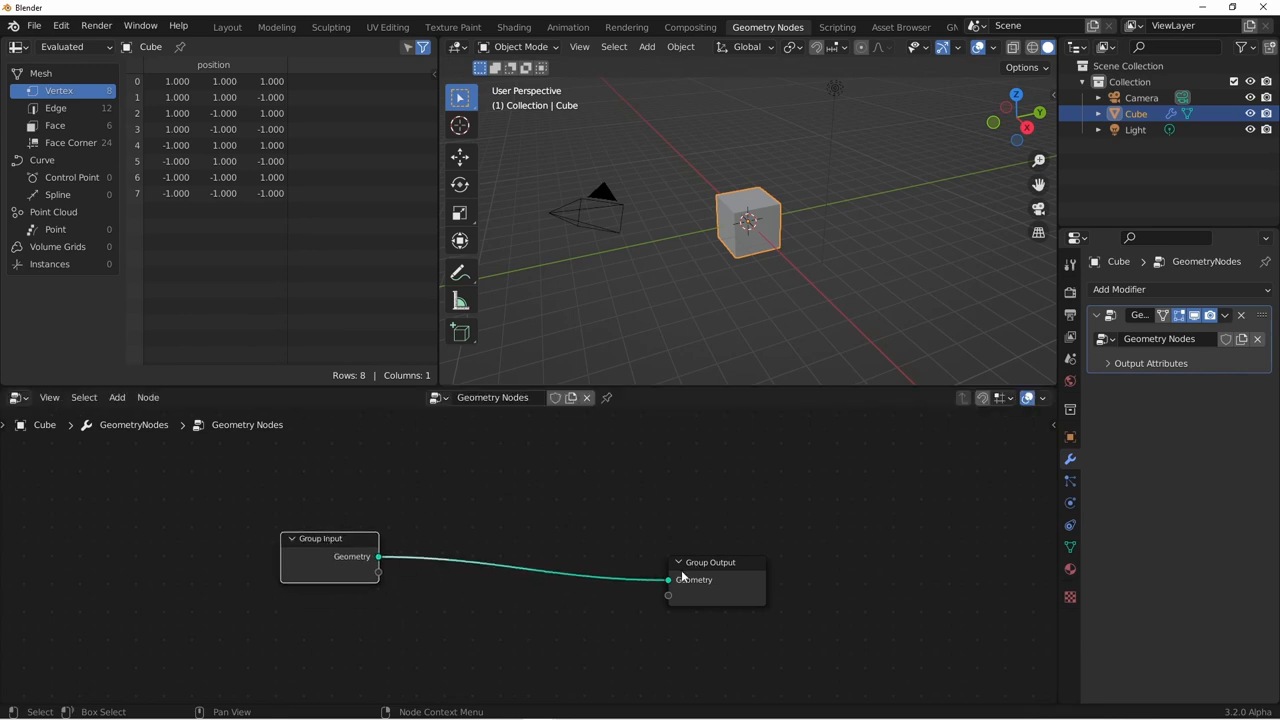
left_click_drag(710, 562, 868, 556)
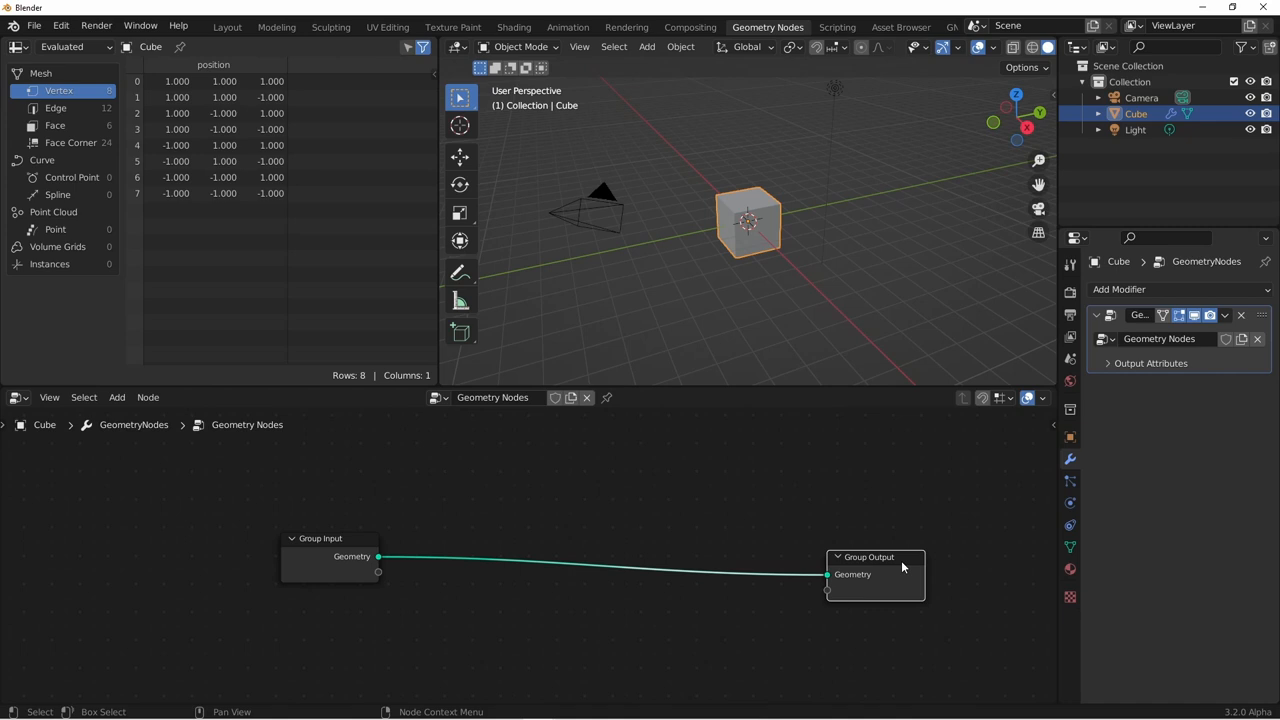
mouse_move(672, 512)
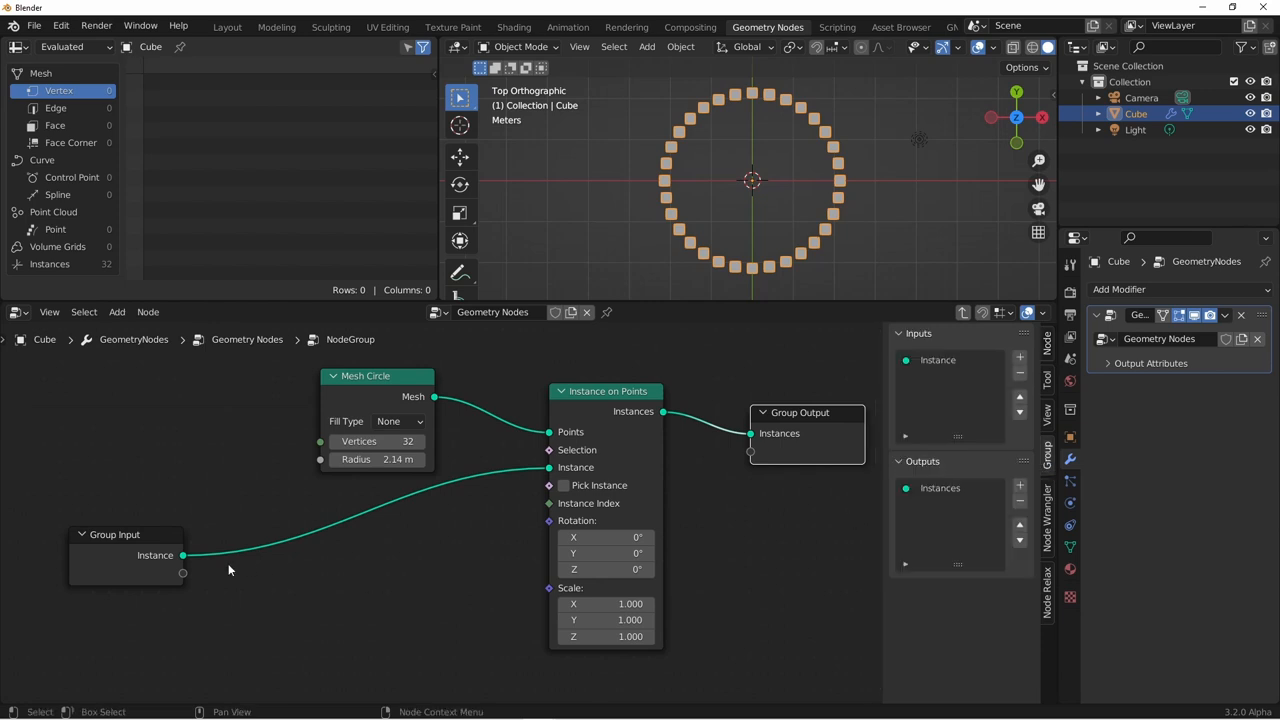
mouse_move(628, 460)
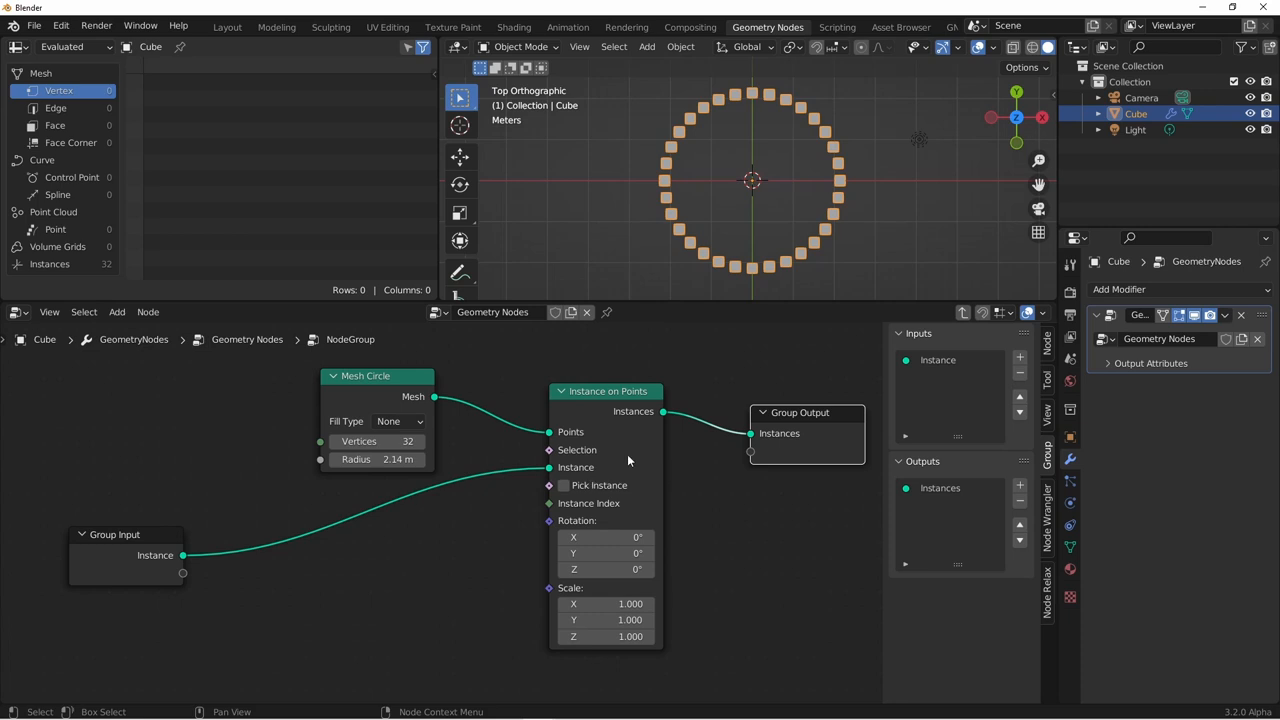
Expose Mesh Circle Vertices and Radius as group inputs alongside the instanced Geometry
left_click(936, 360)
type("Geometry")
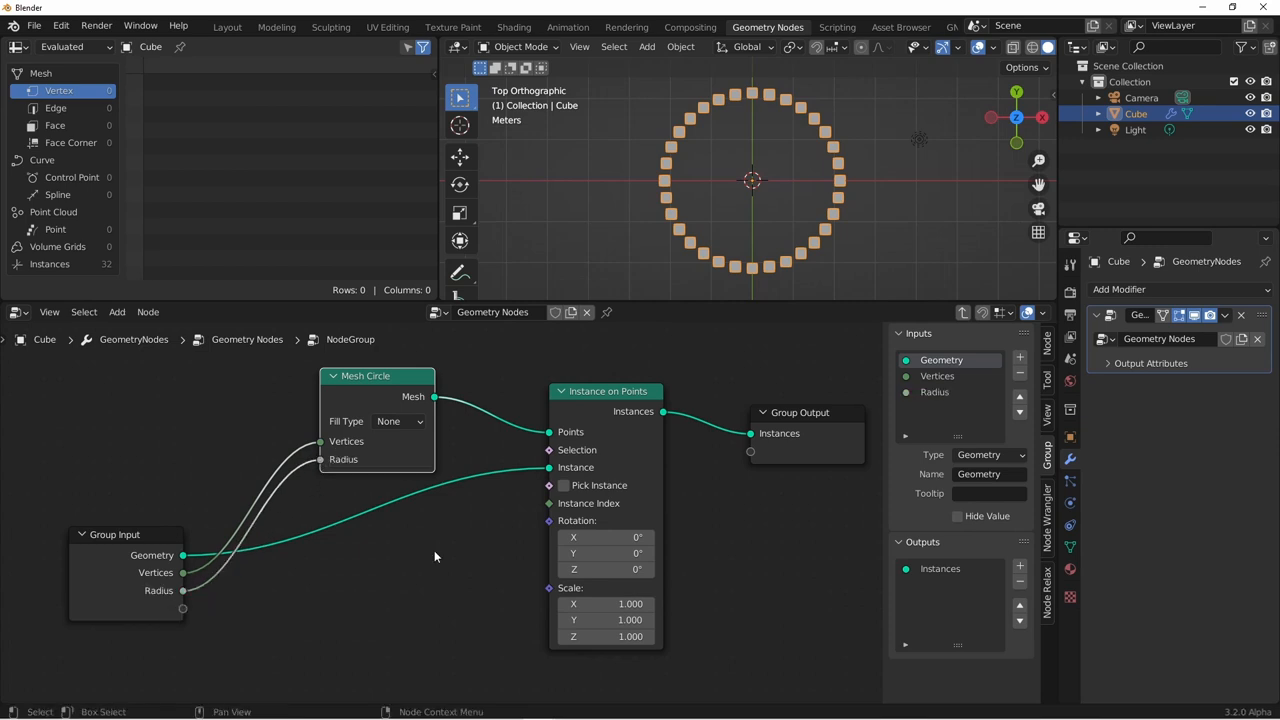
mouse_move(516, 548)
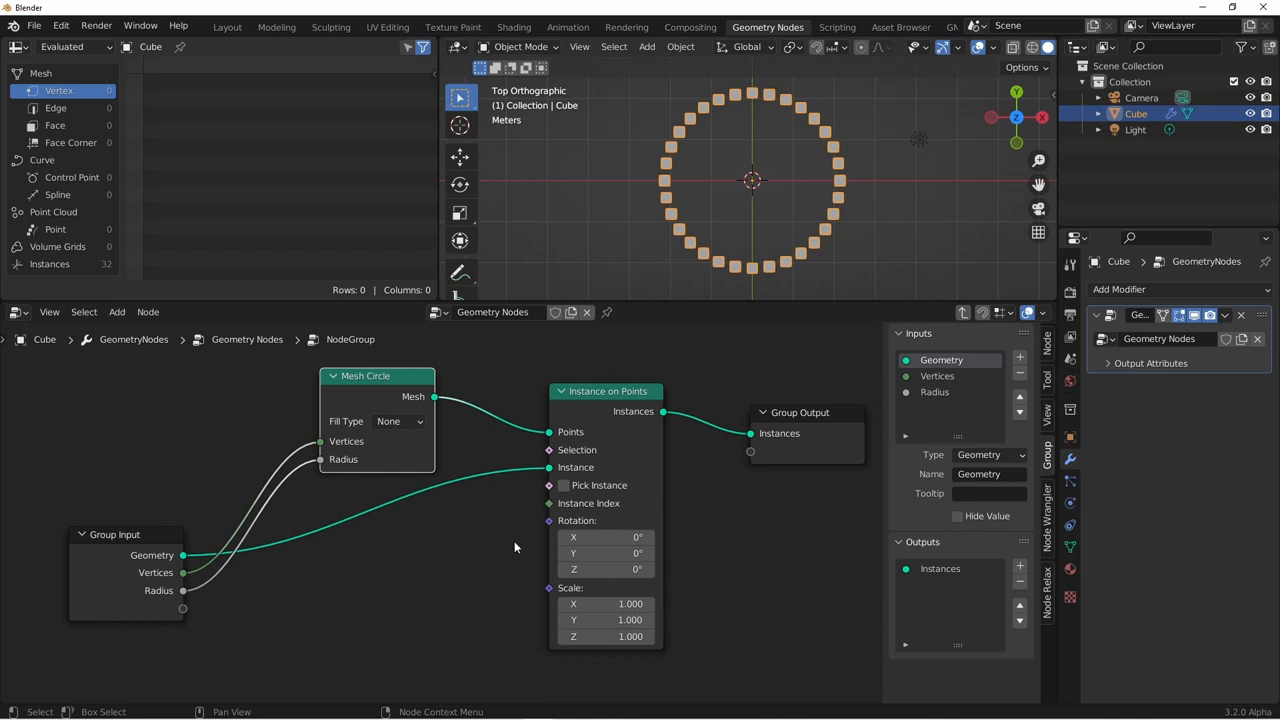
mouse_move(544, 530)
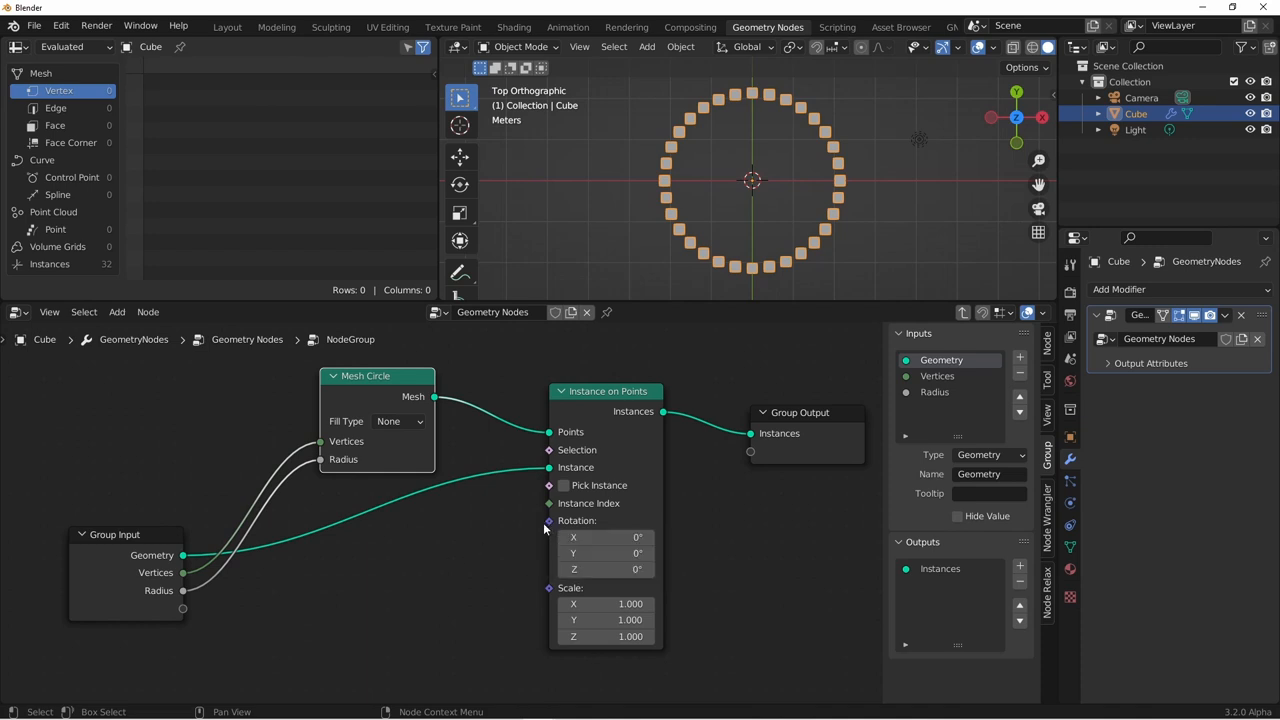
mouse_move(548, 532)
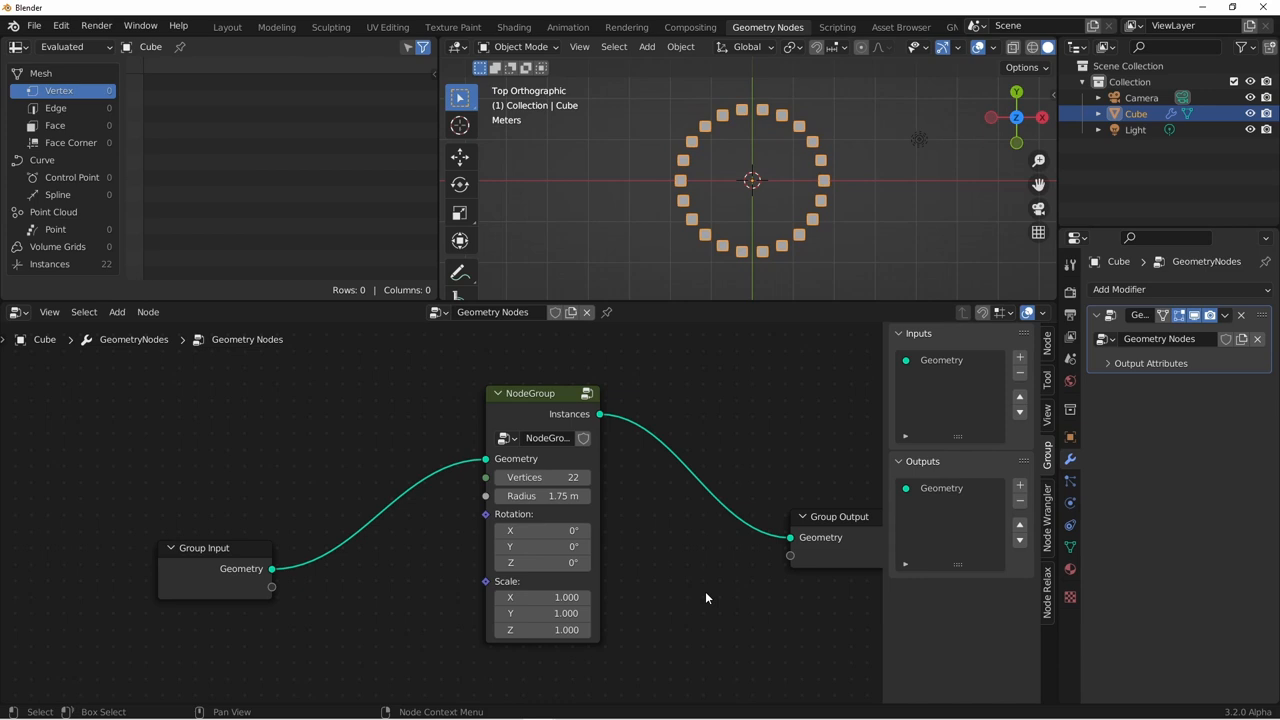
mouse_move(672, 568)
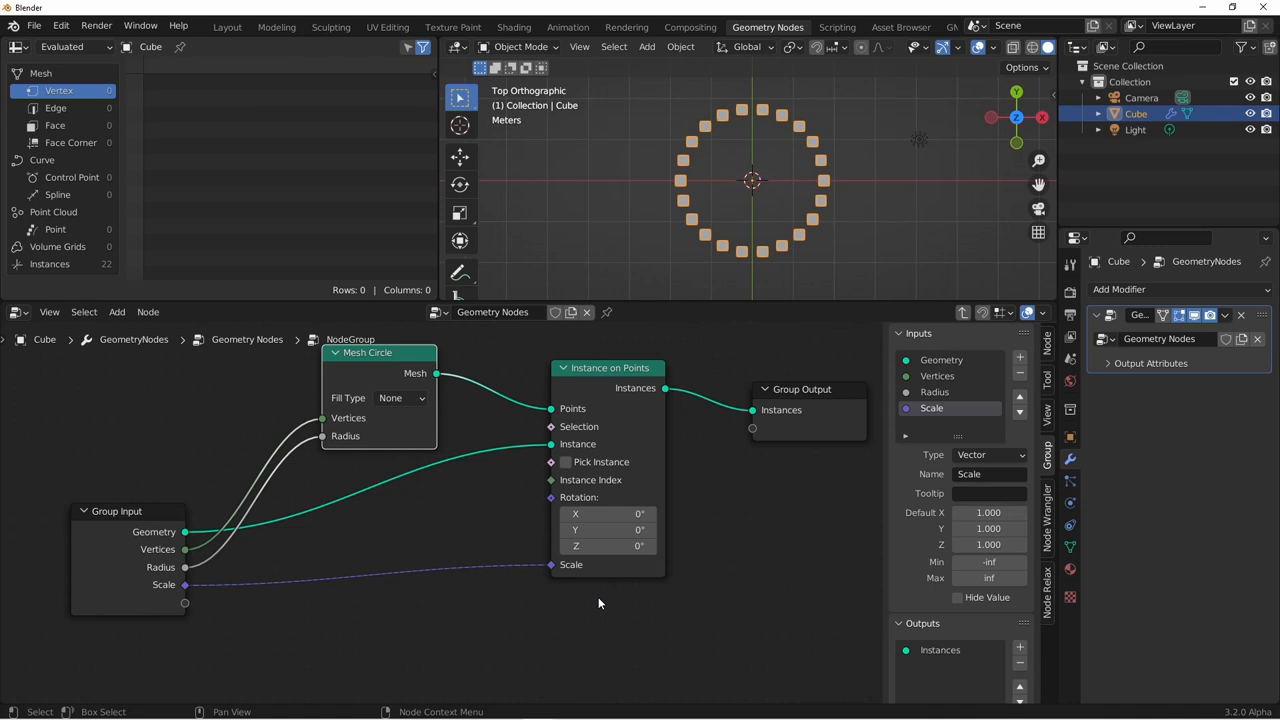
Drive Instance on Points Scale from a new Scale group input
left_click(240, 492)
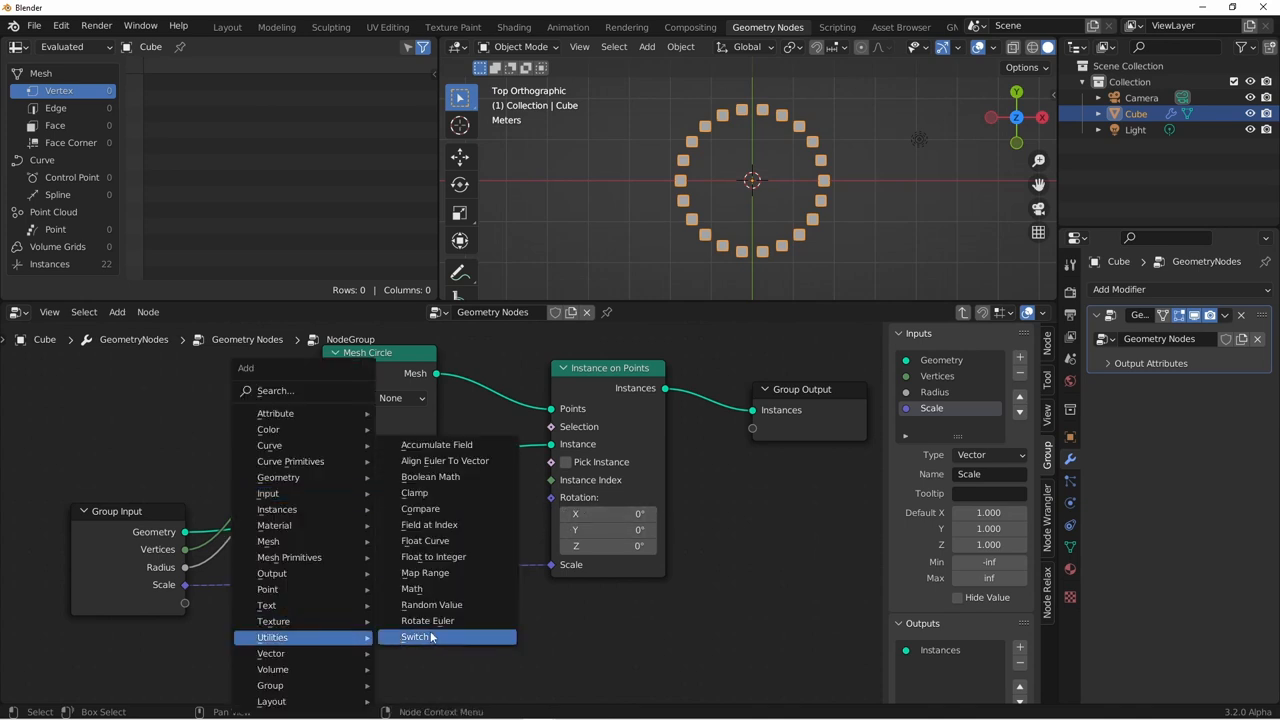
left_click(444, 460)
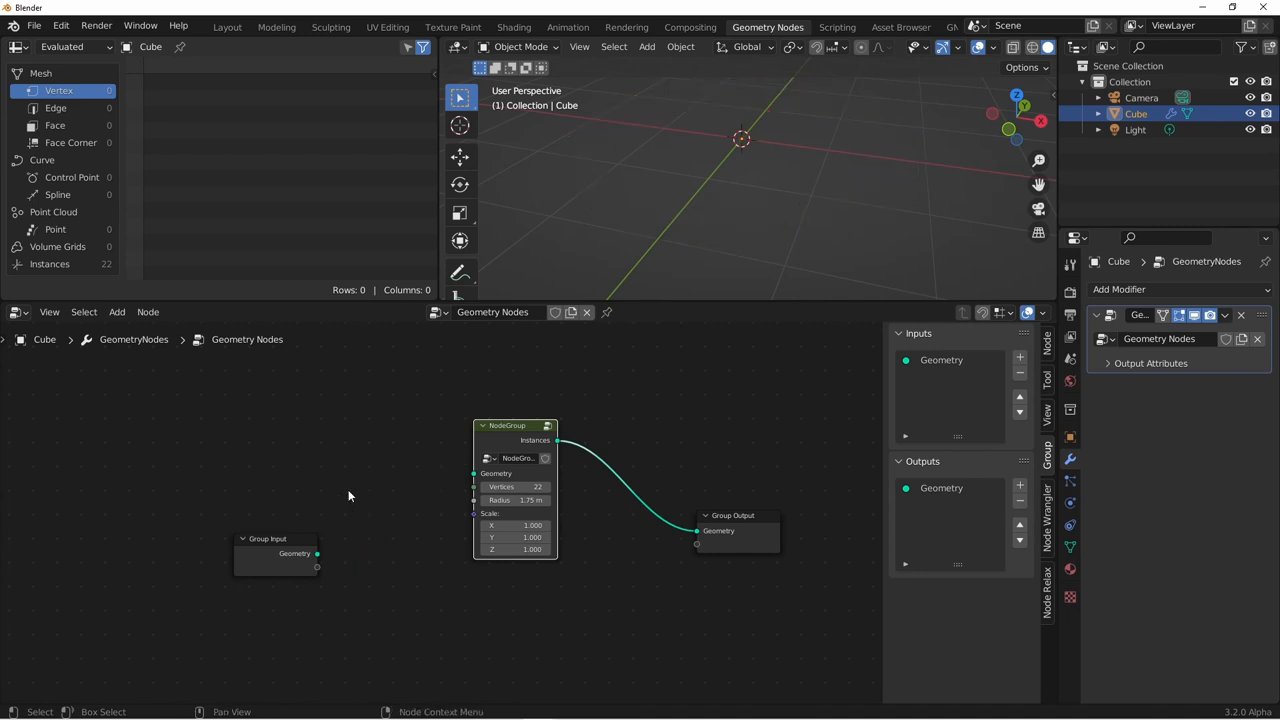
Add a Cone mesh primitive to feed the group's Geometry, giving a ring of small cones
left_click(116, 312)
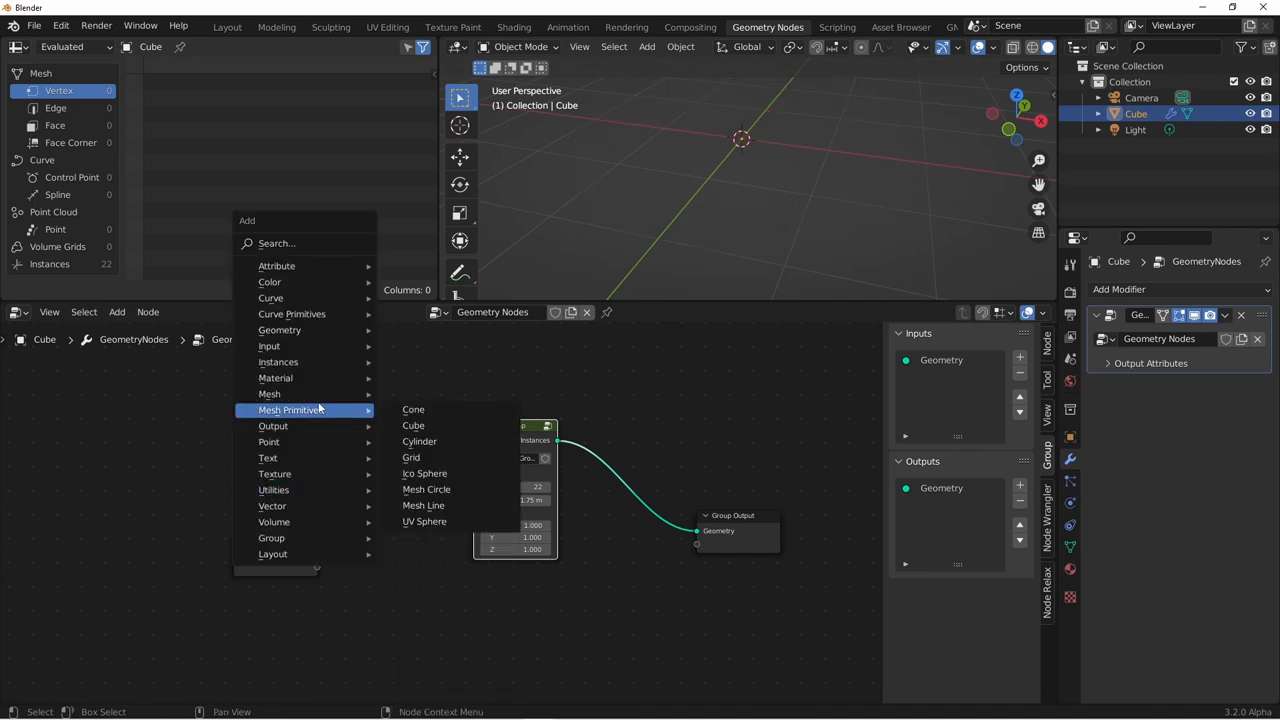
left_click(412, 408)
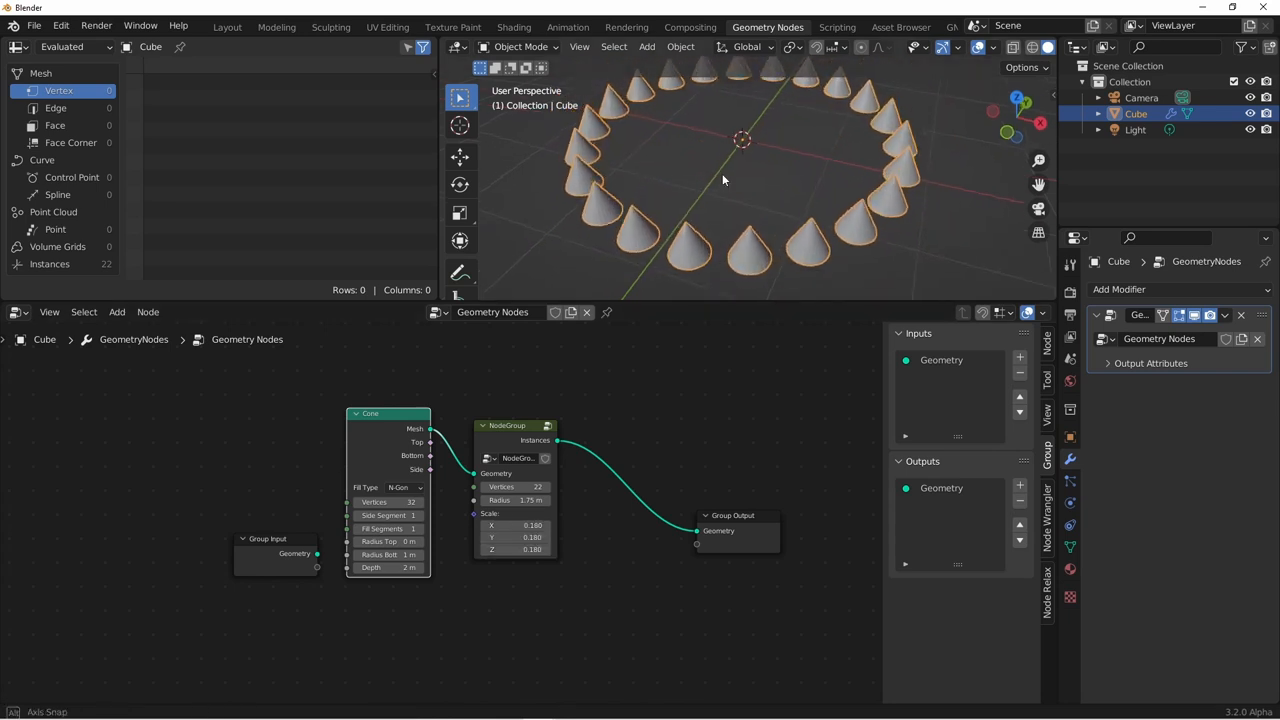
left_click_drag(724, 180, 850, 222)
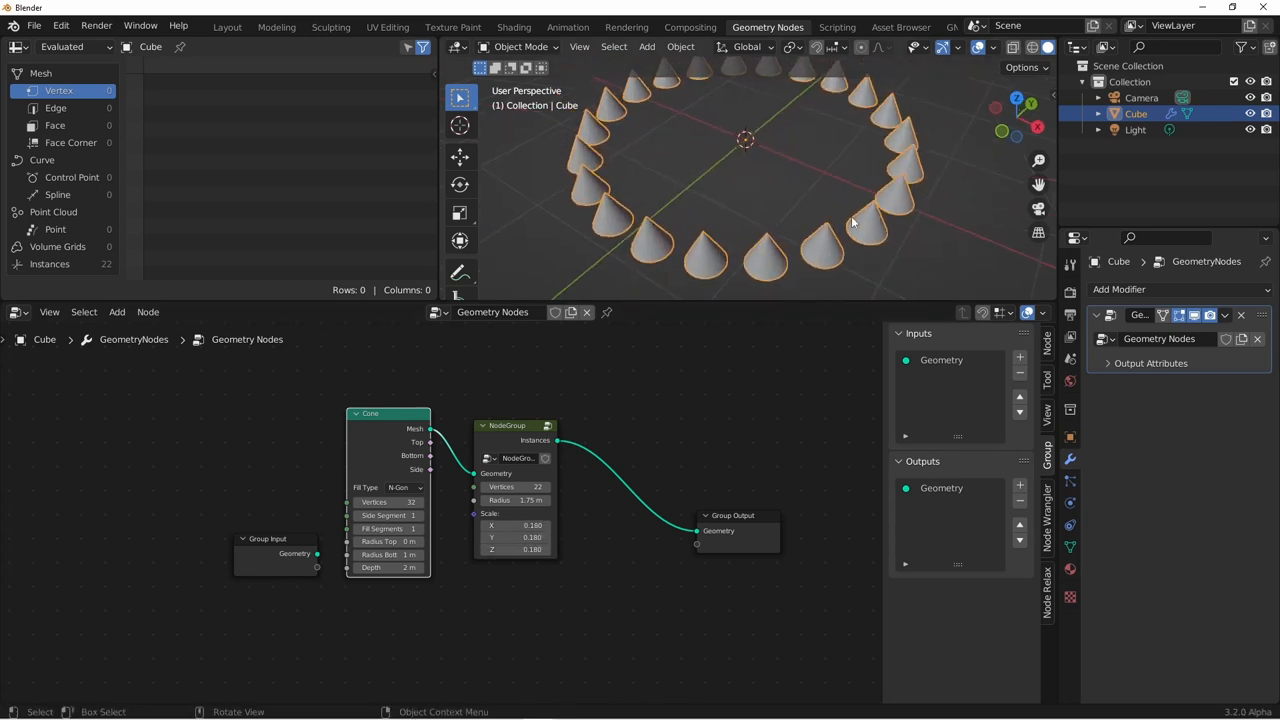
mouse_move(804, 222)
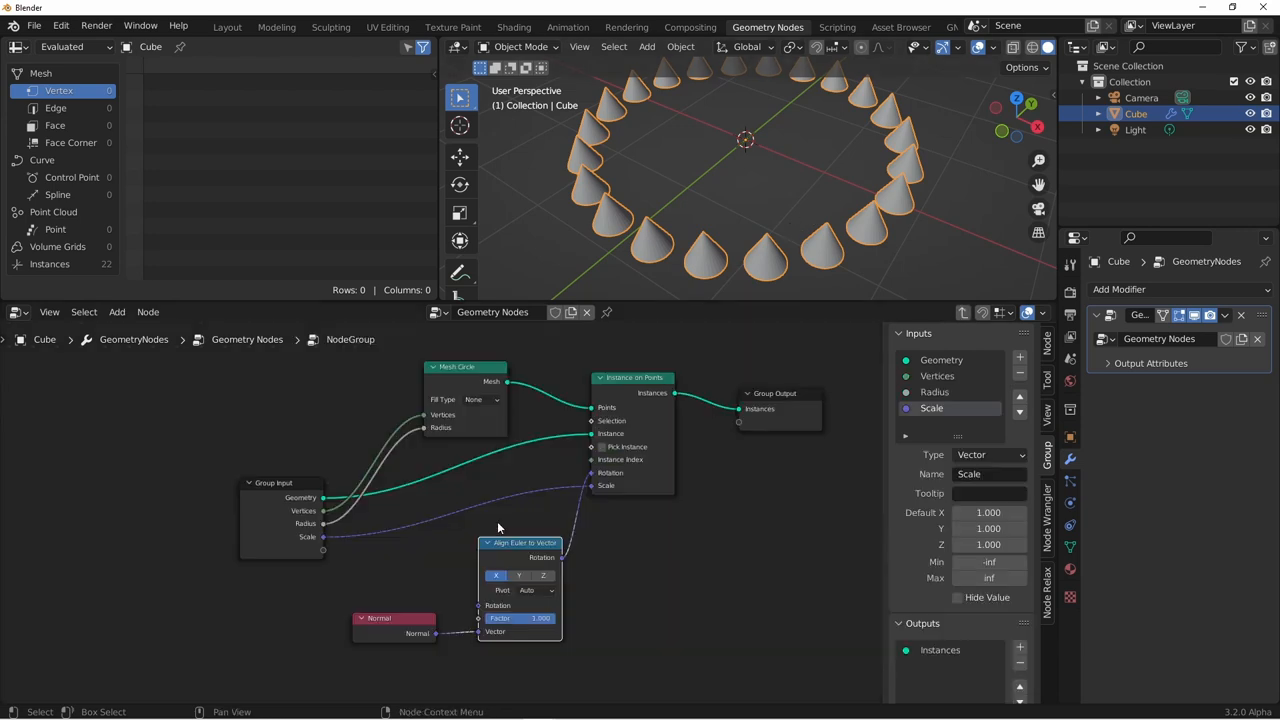
mouse_move(490, 588)
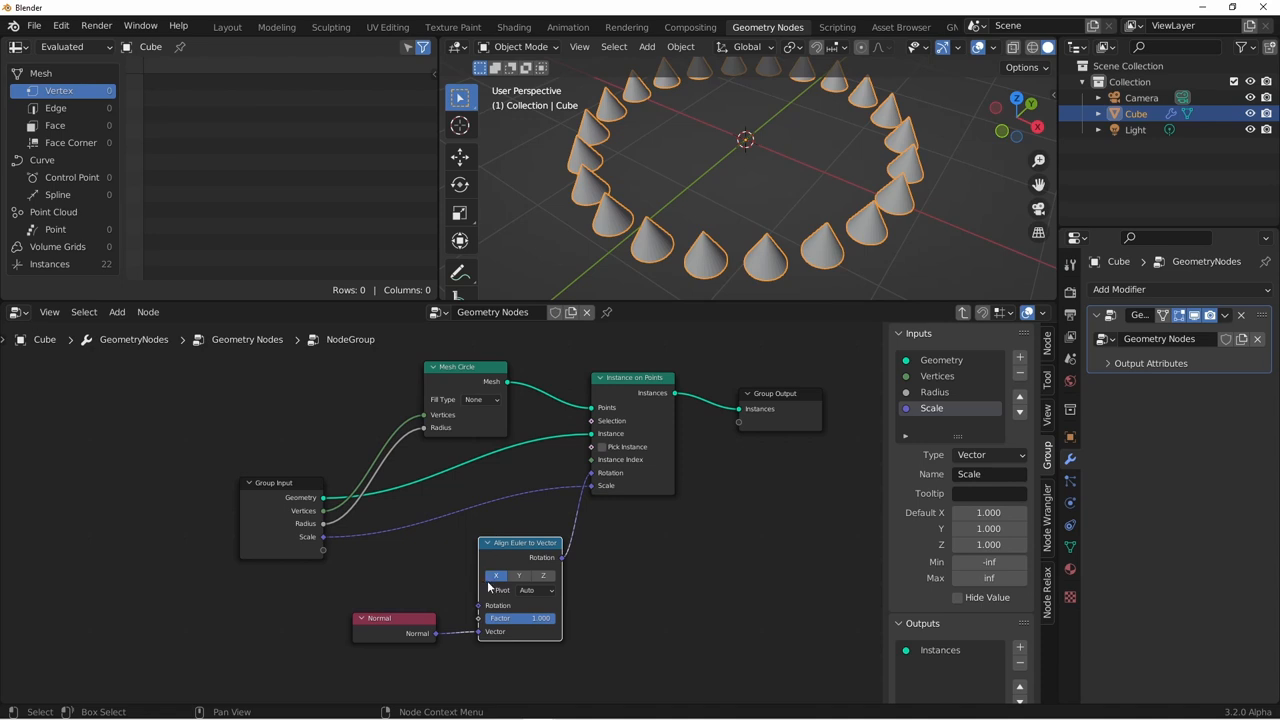
mouse_move(496, 576)
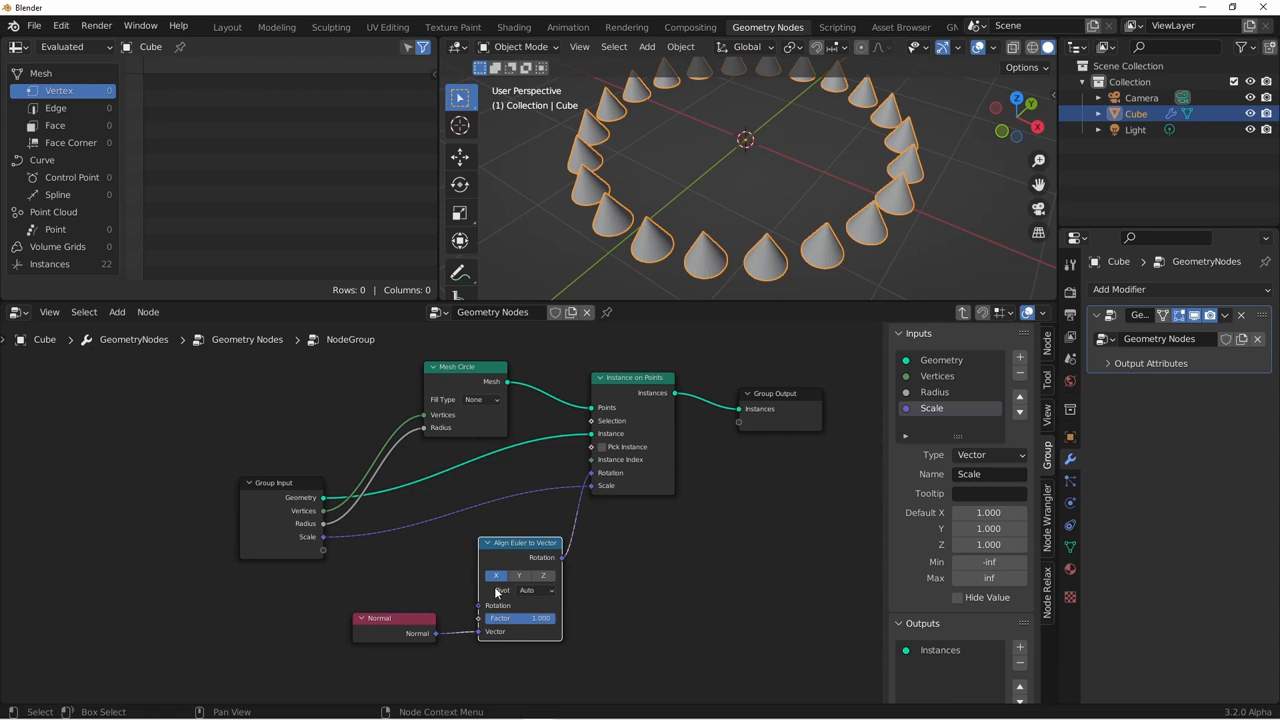
mouse_move(528, 544)
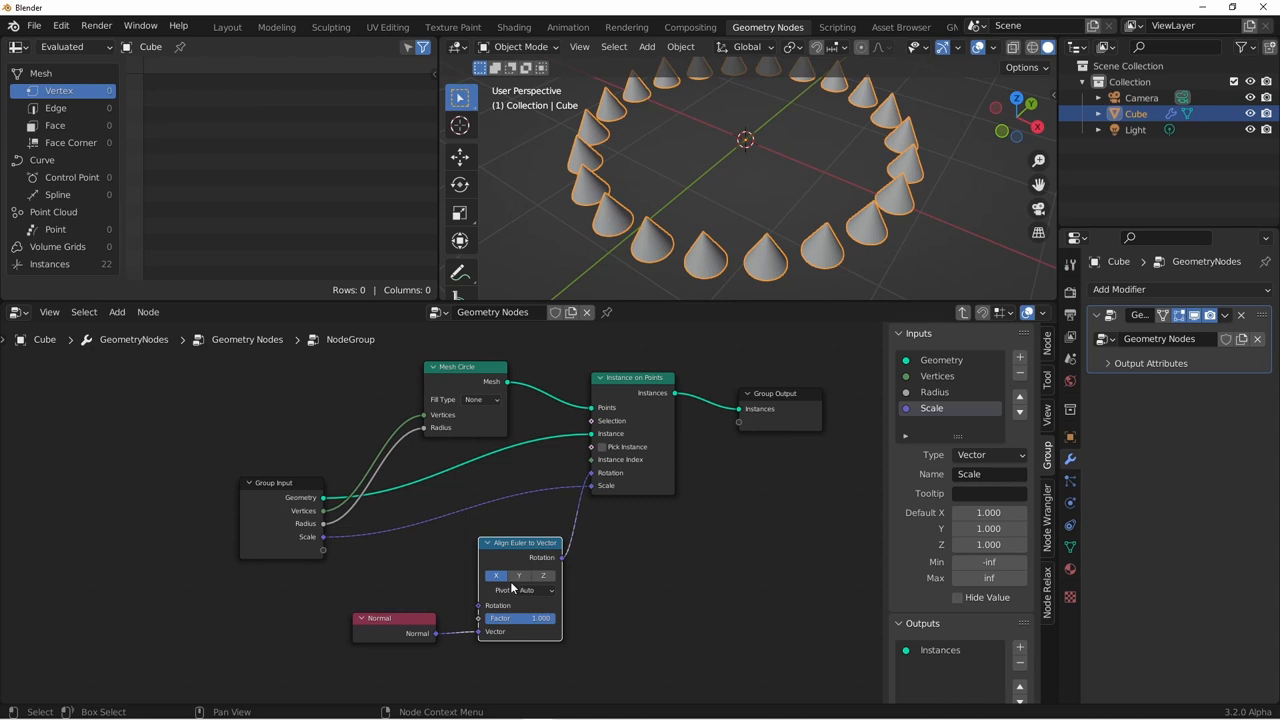
Align the instances' Z axis with the circle normals so the cones tilt outward
left_click(520, 576)
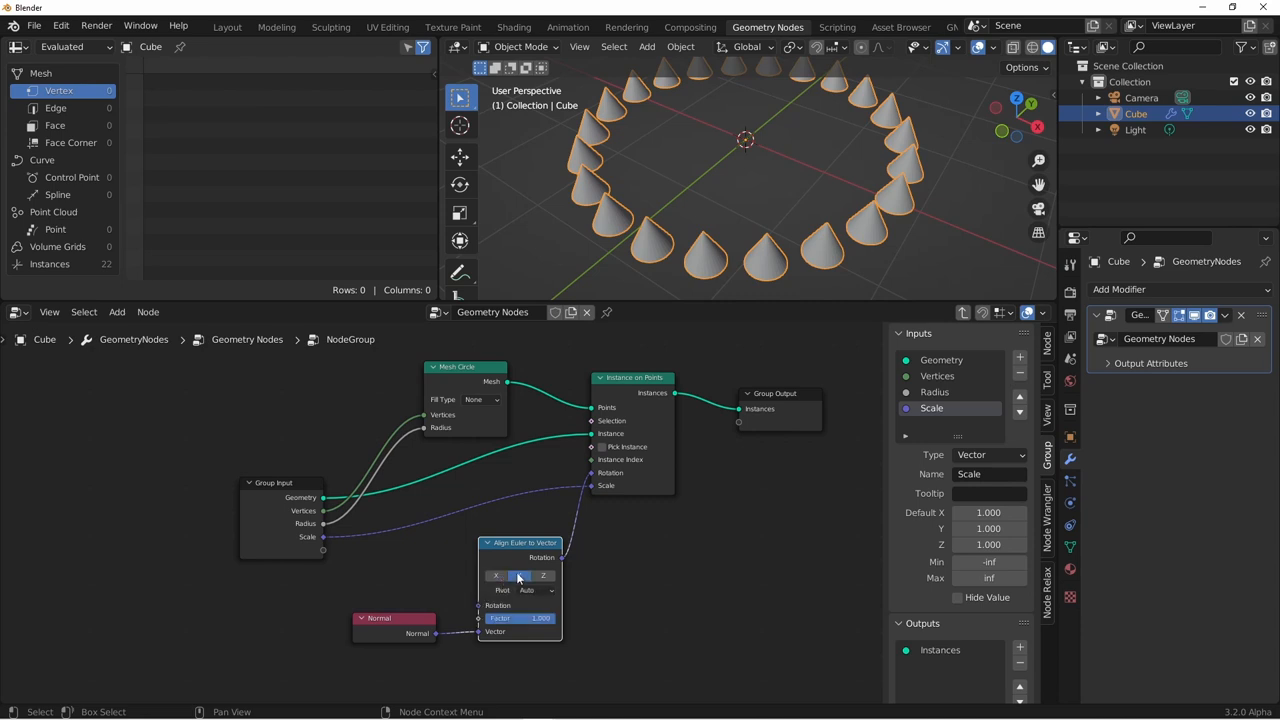
mouse_move(520, 576)
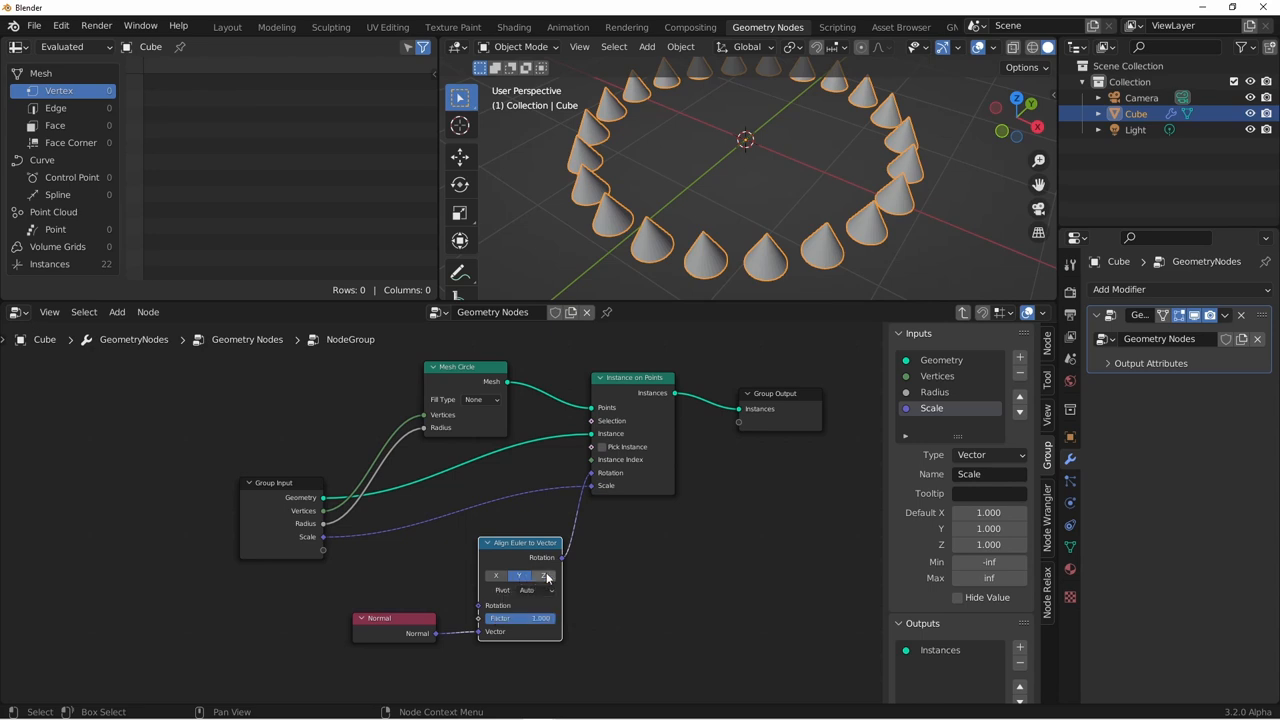
left_click(544, 576)
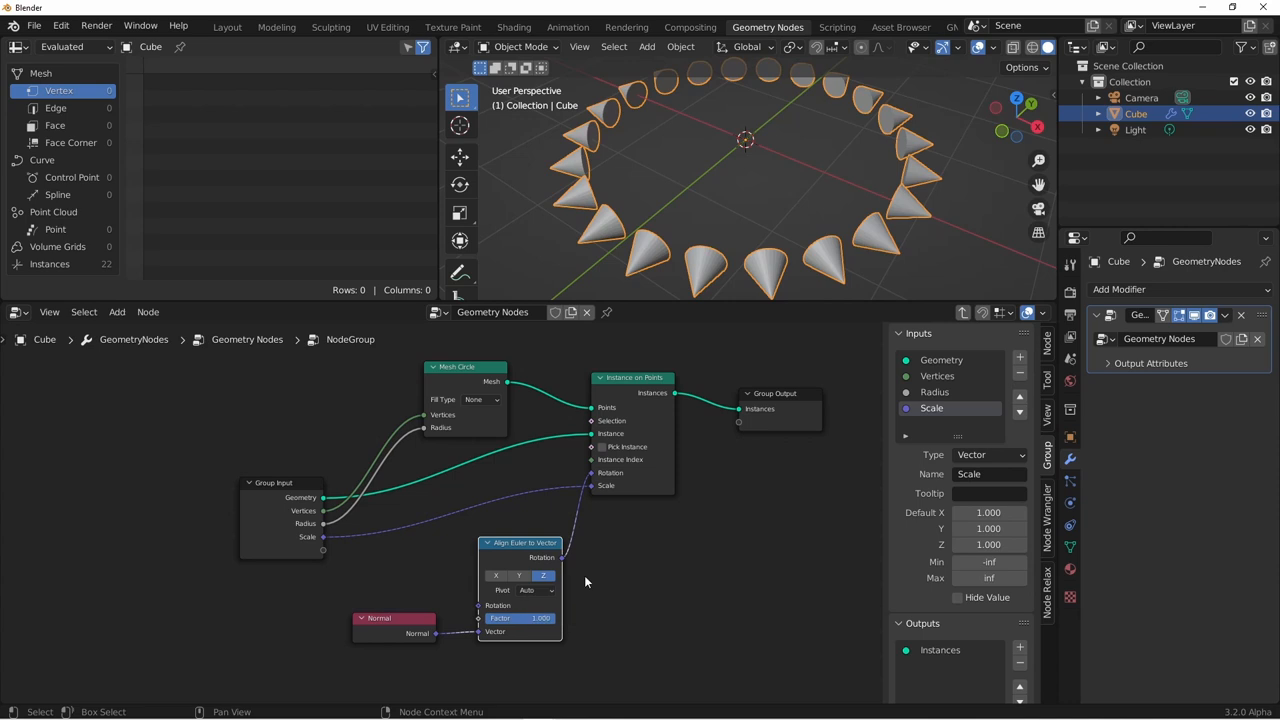
mouse_move(620, 598)
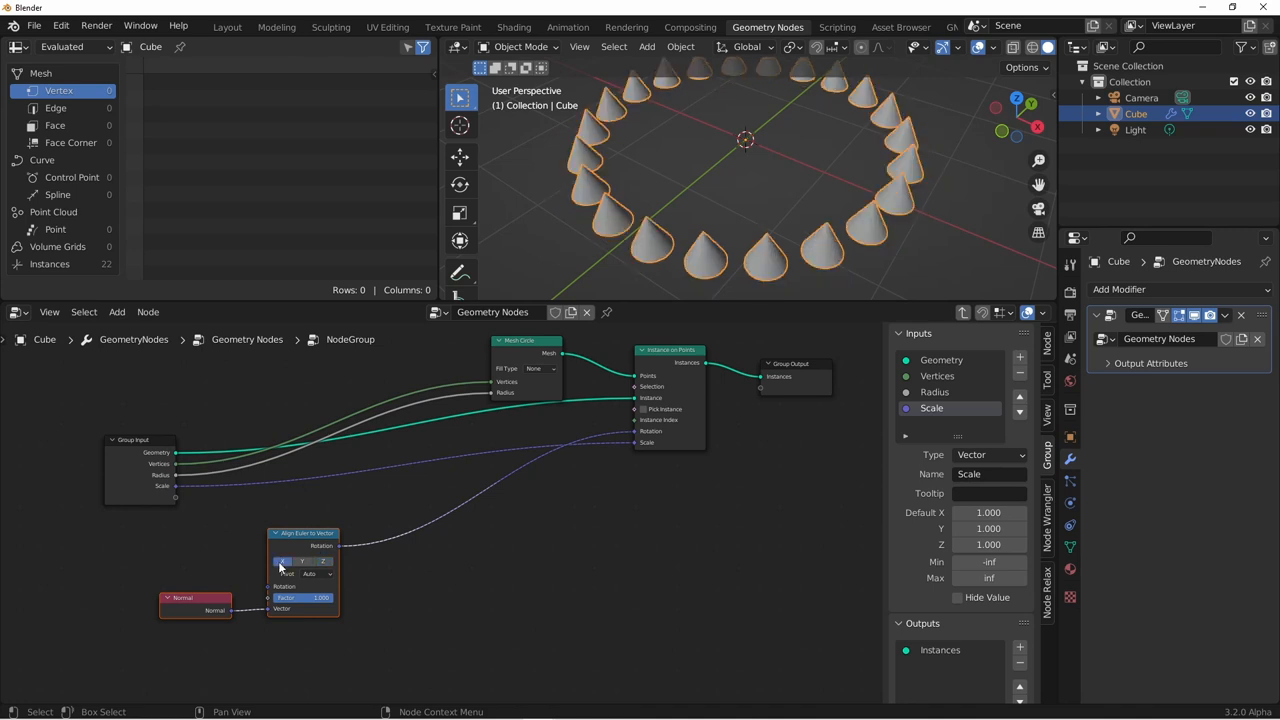
Add a new group input and select it to configure as integer Axis, 0 to 3
left_click(1020, 356)
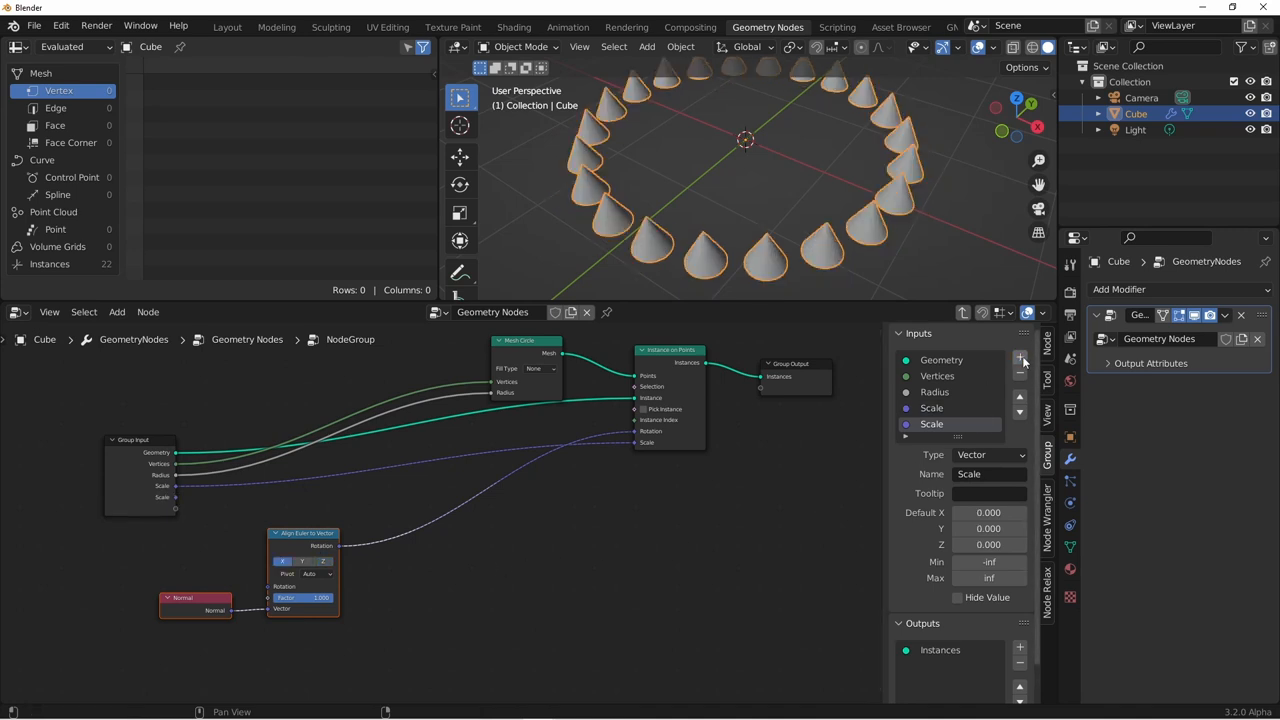
left_click(990, 454)
type("Axis")
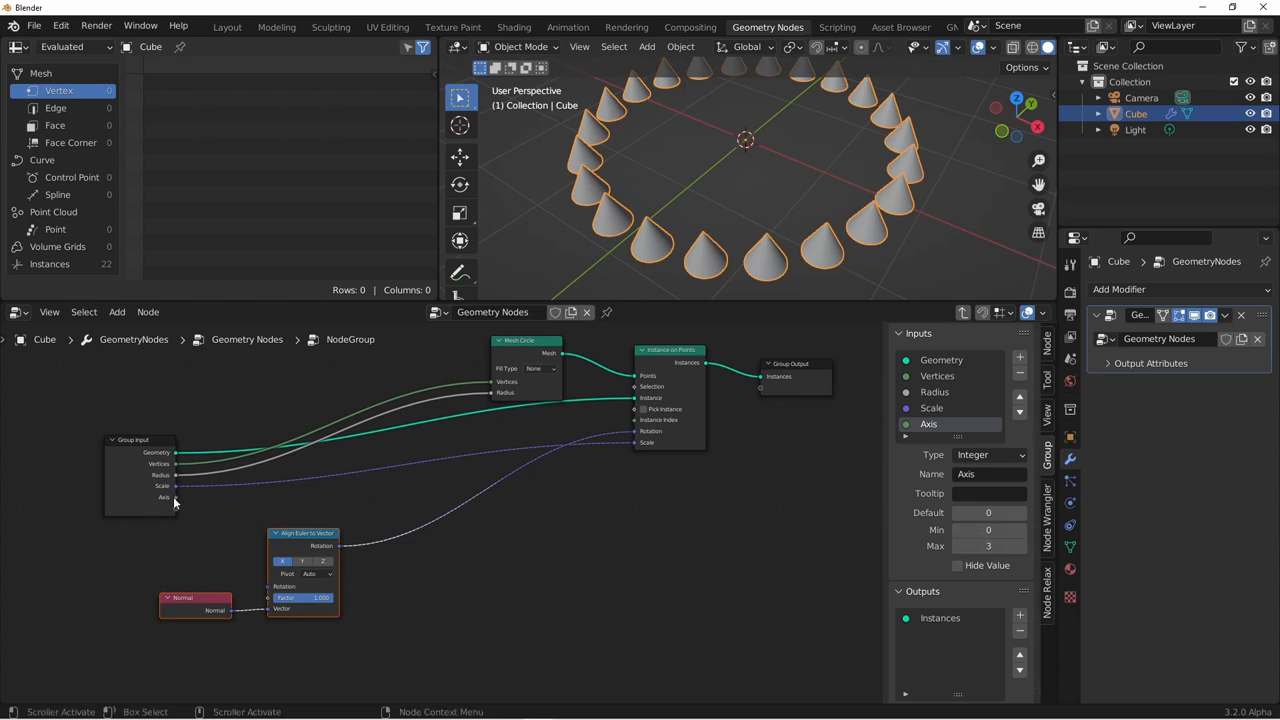
mouse_move(578, 472)
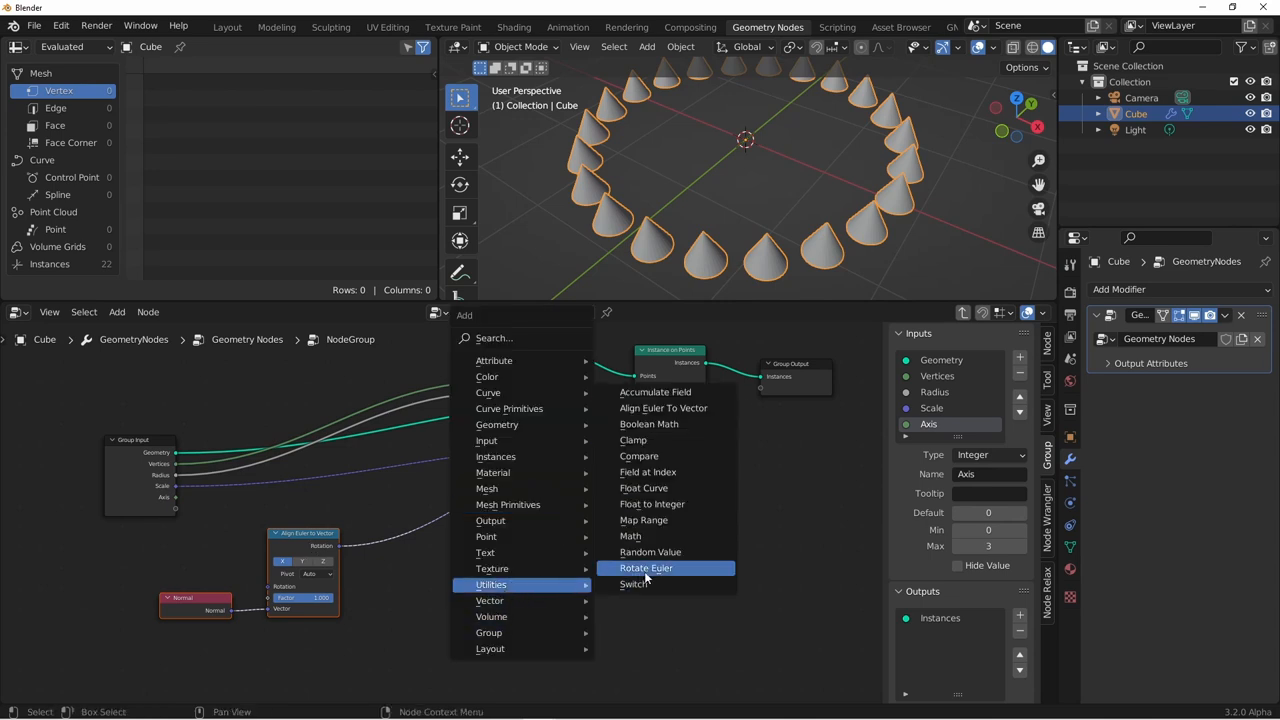
Add a vector Switch and an integer Equal comparison for the Axis input
left_click(636, 584)
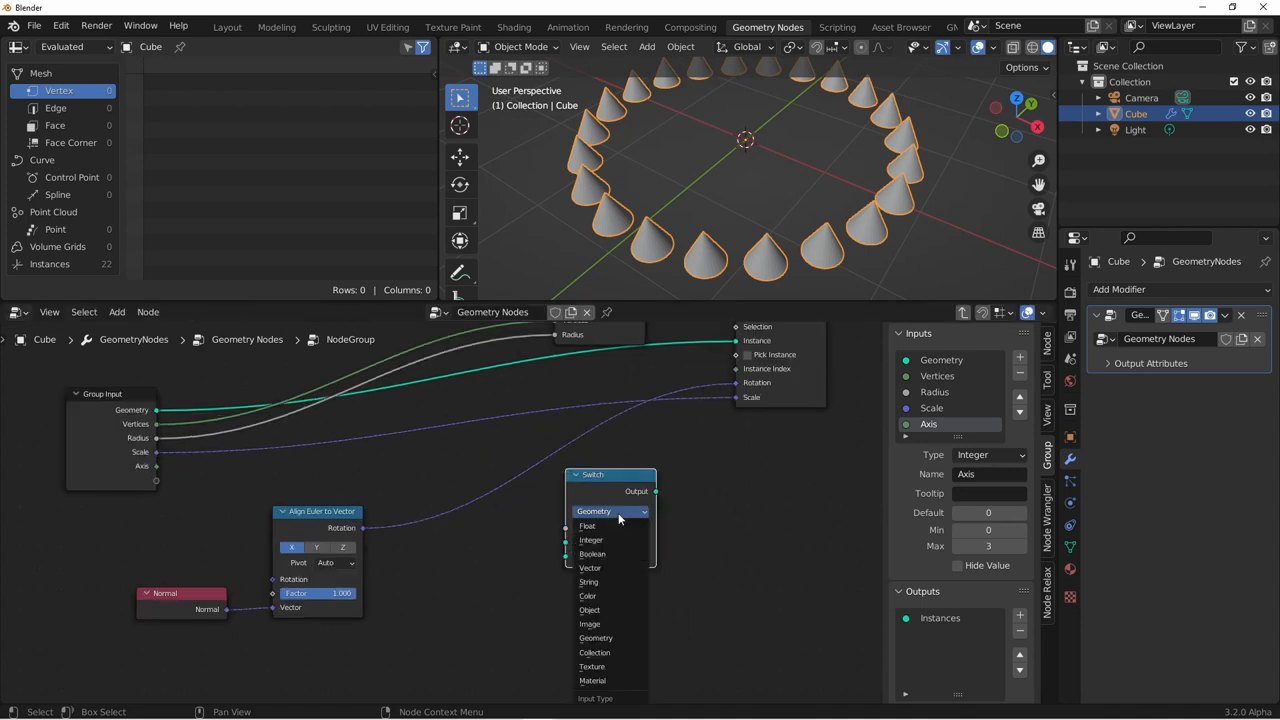
left_click(590, 568)
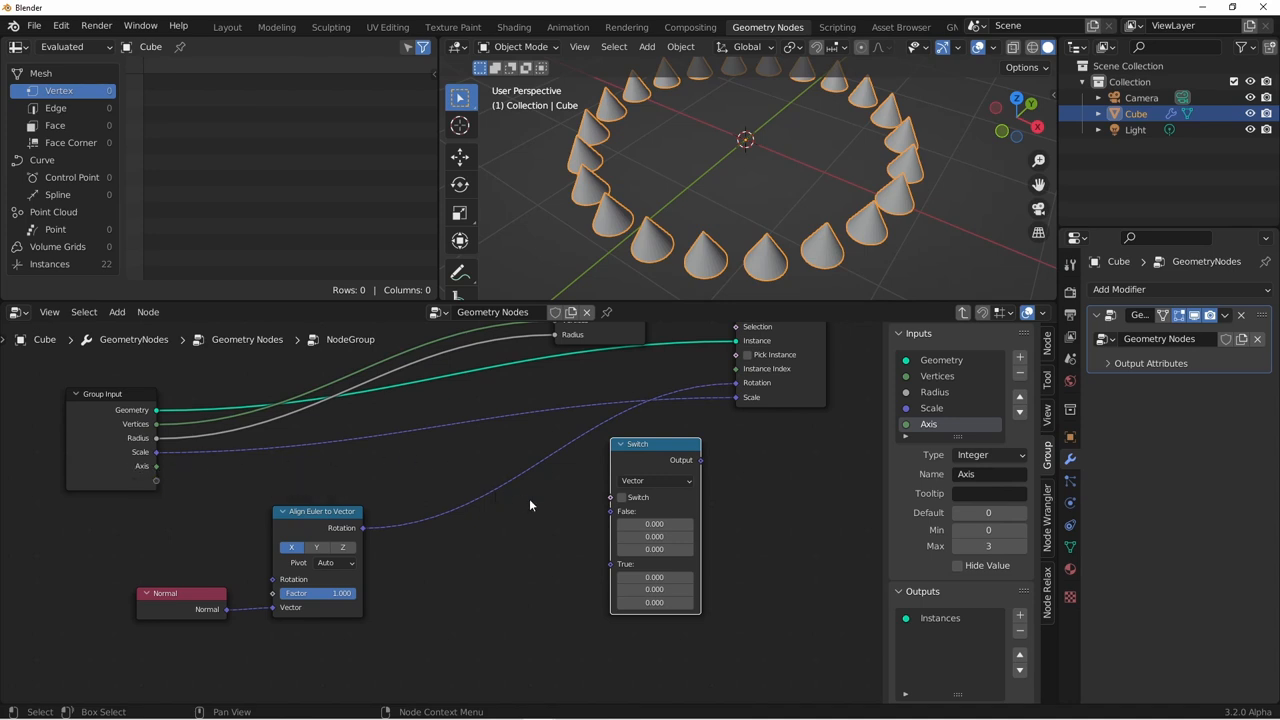
mouse_move(496, 540)
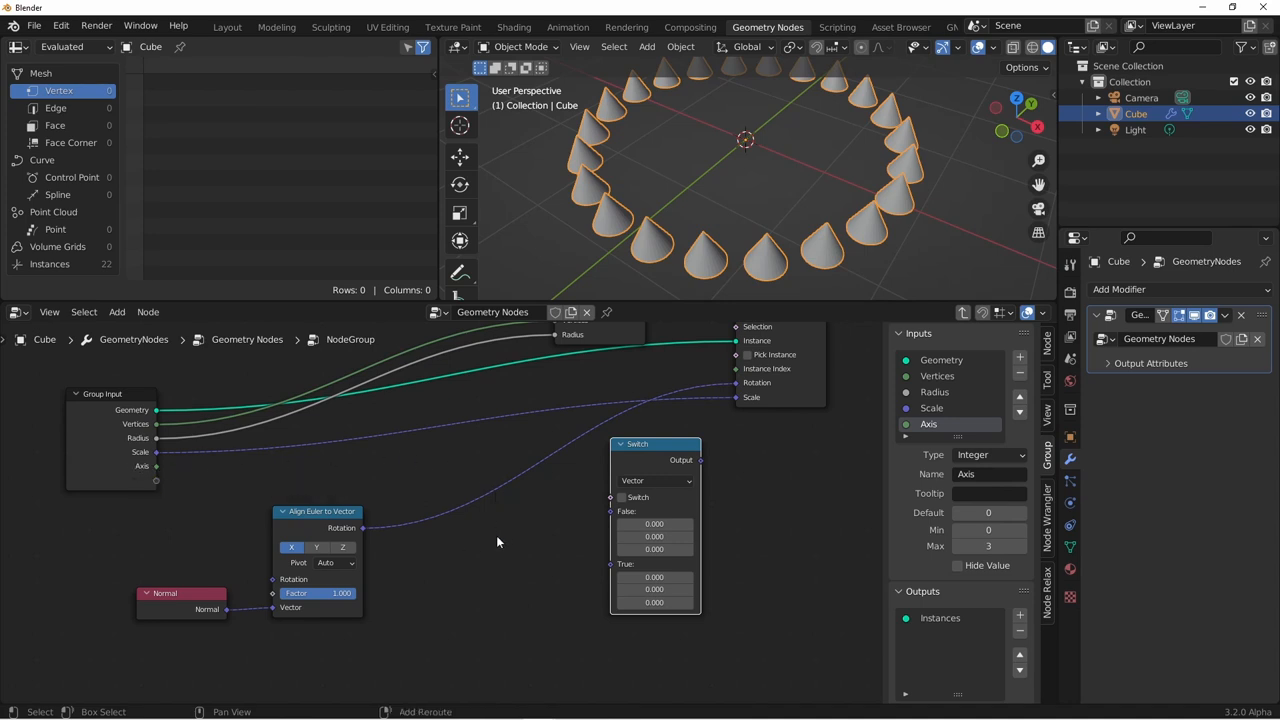
left_click(512, 568)
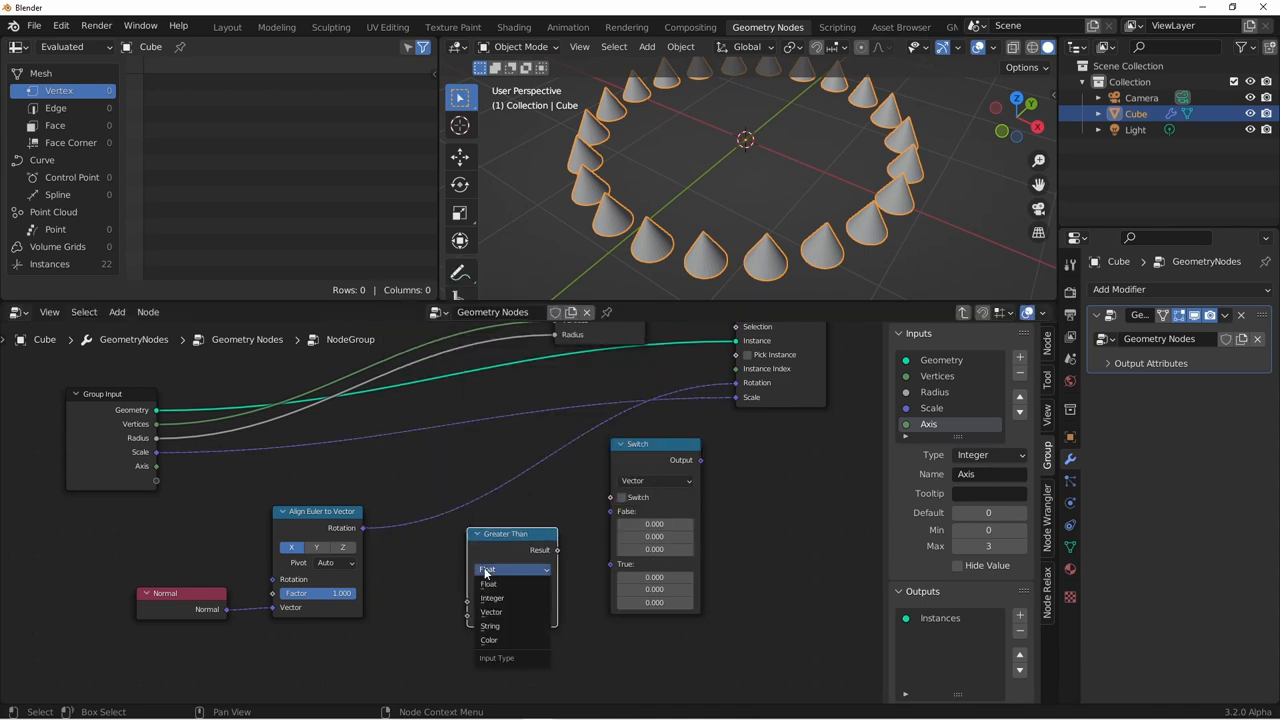
left_click(492, 596)
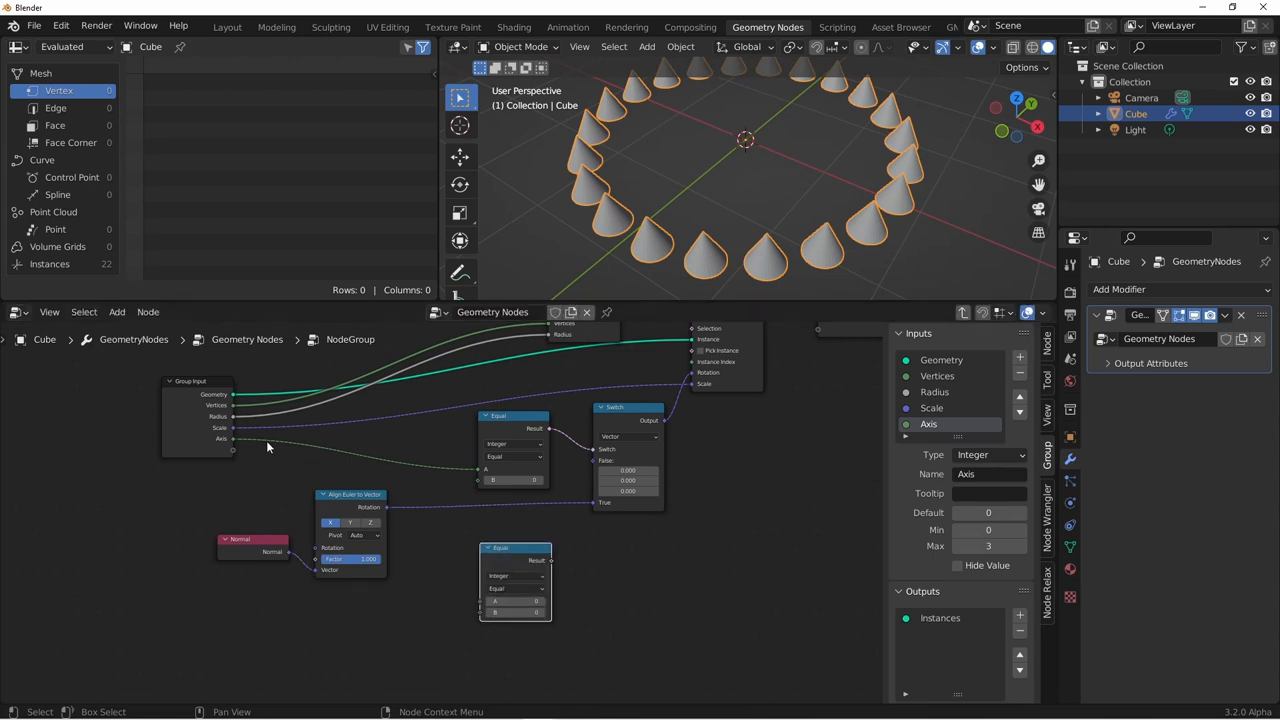
Feed Axis into the second comparison routing the X, Y, Z Align Euler rotations
left_click_drag(232, 438, 484, 604)
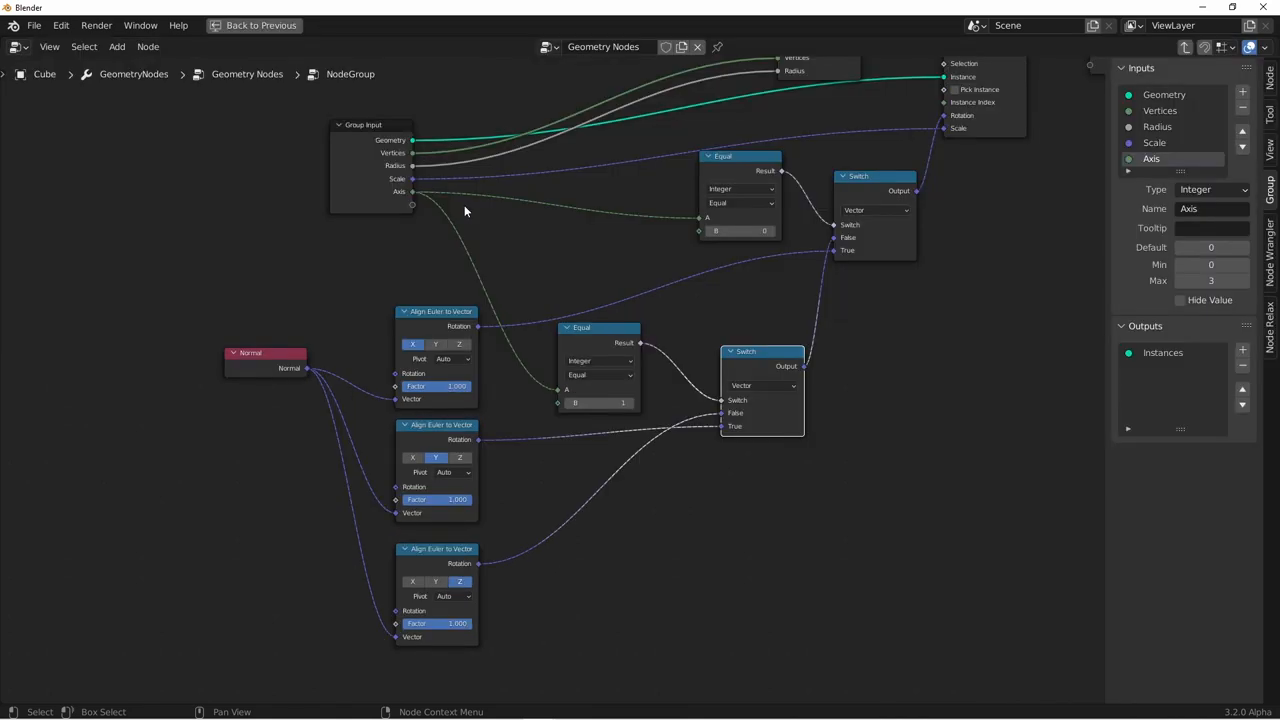
mouse_move(812, 236)
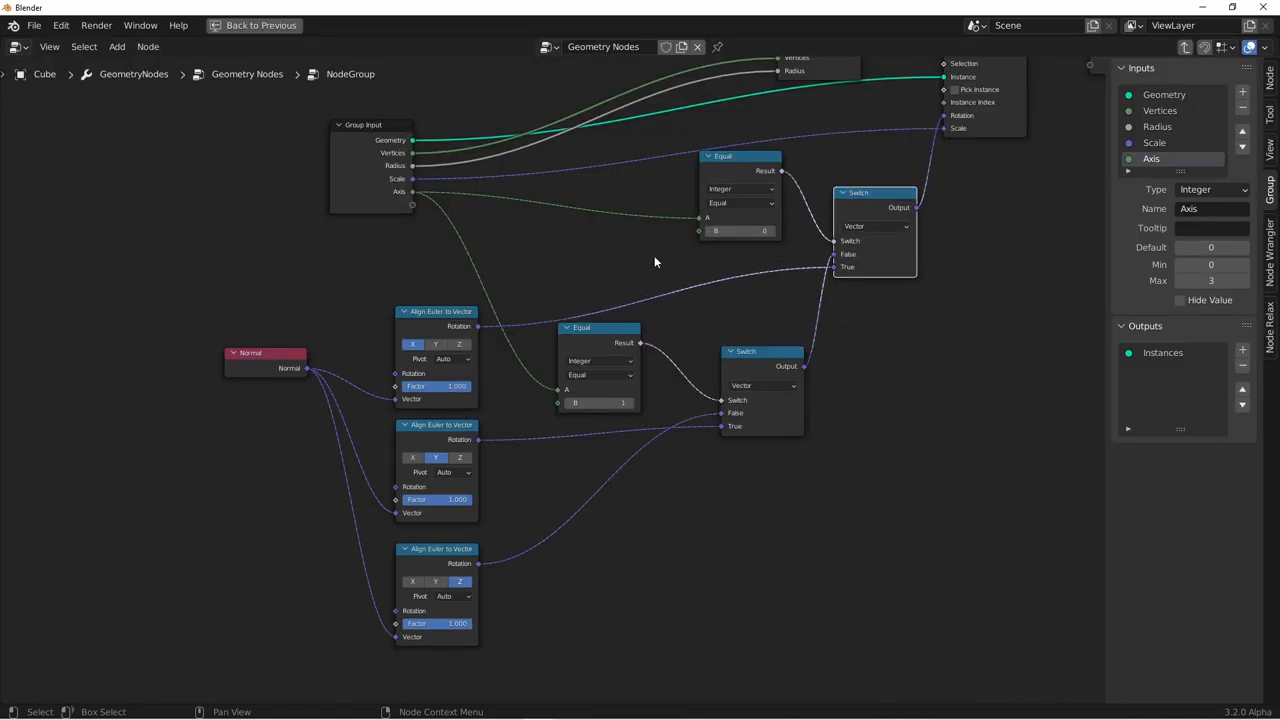
left_click_drag(440, 312, 436, 296)
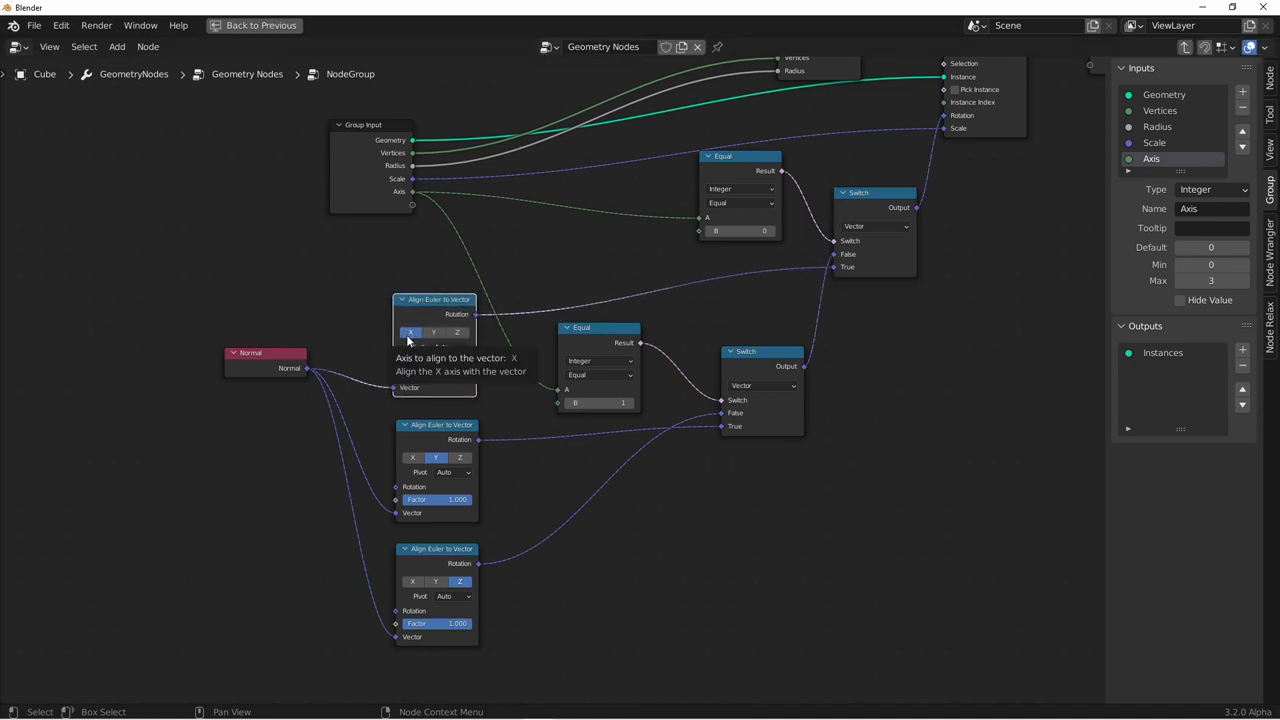
mouse_move(740, 414)
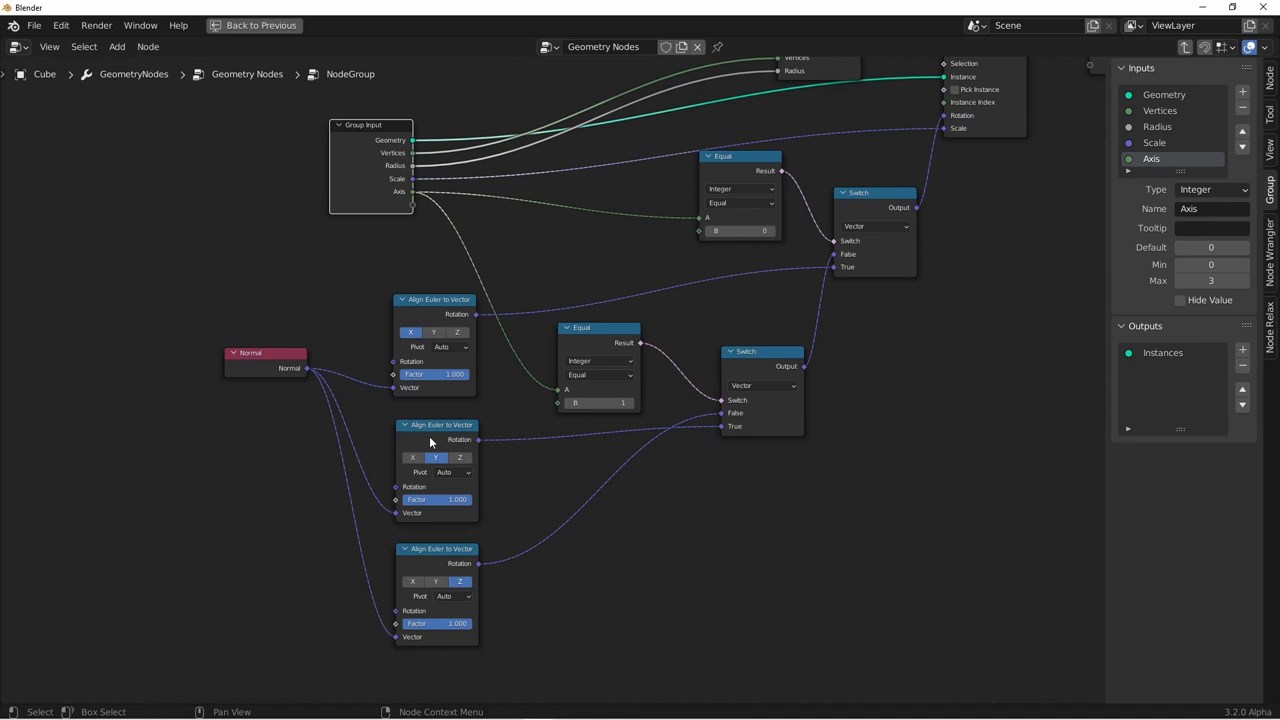
mouse_move(448, 500)
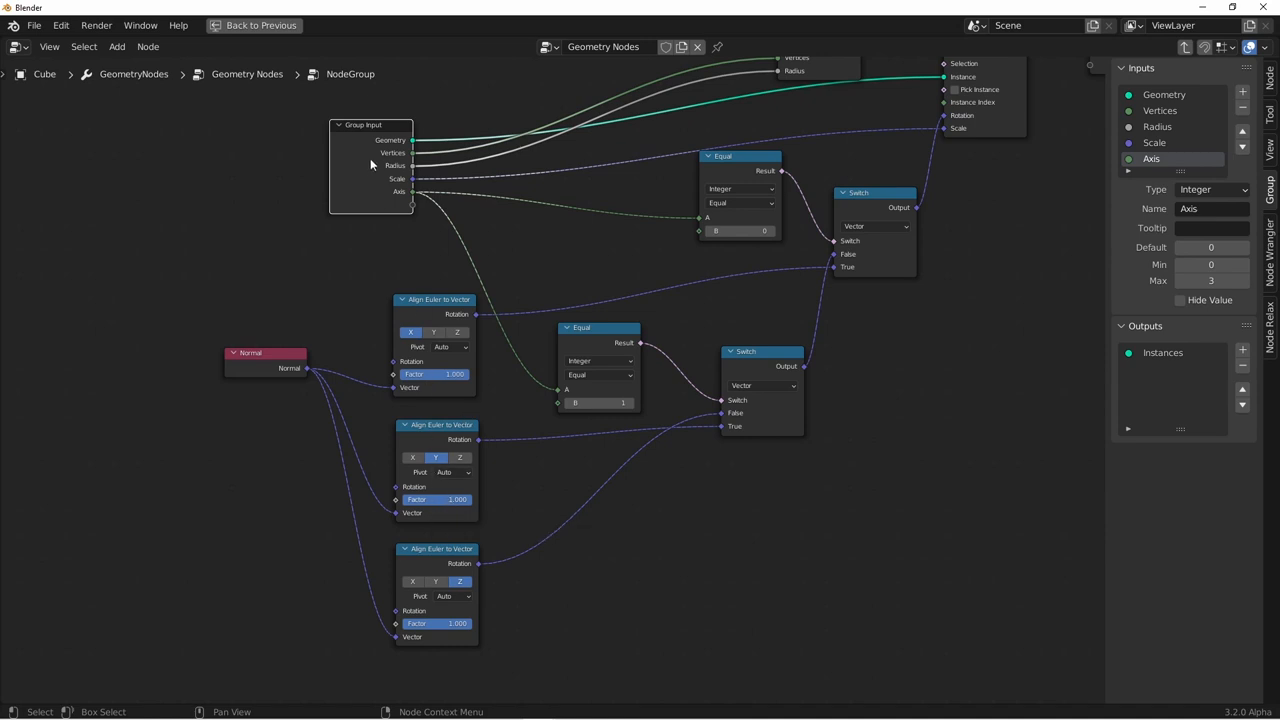
mouse_move(732, 286)
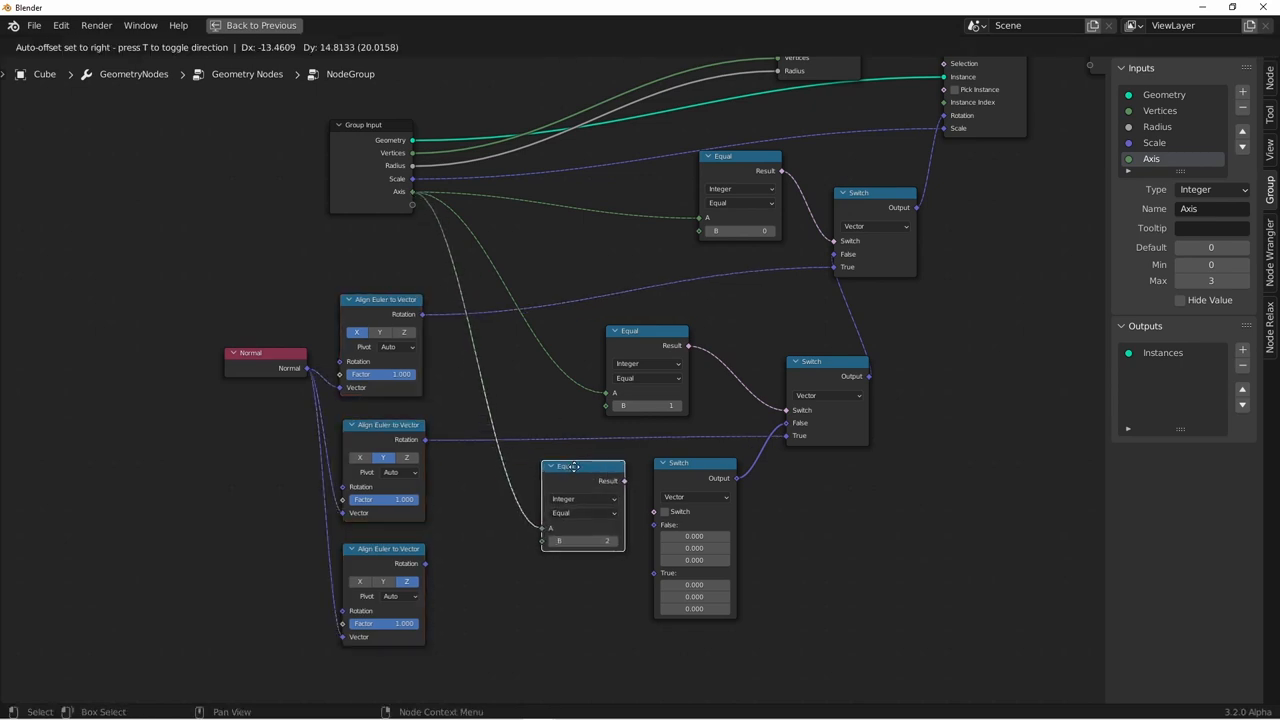
Wire a third comparison-and-switch pair and name the new vector input 'Other Align'
left_click_drag(624, 480, 652, 512)
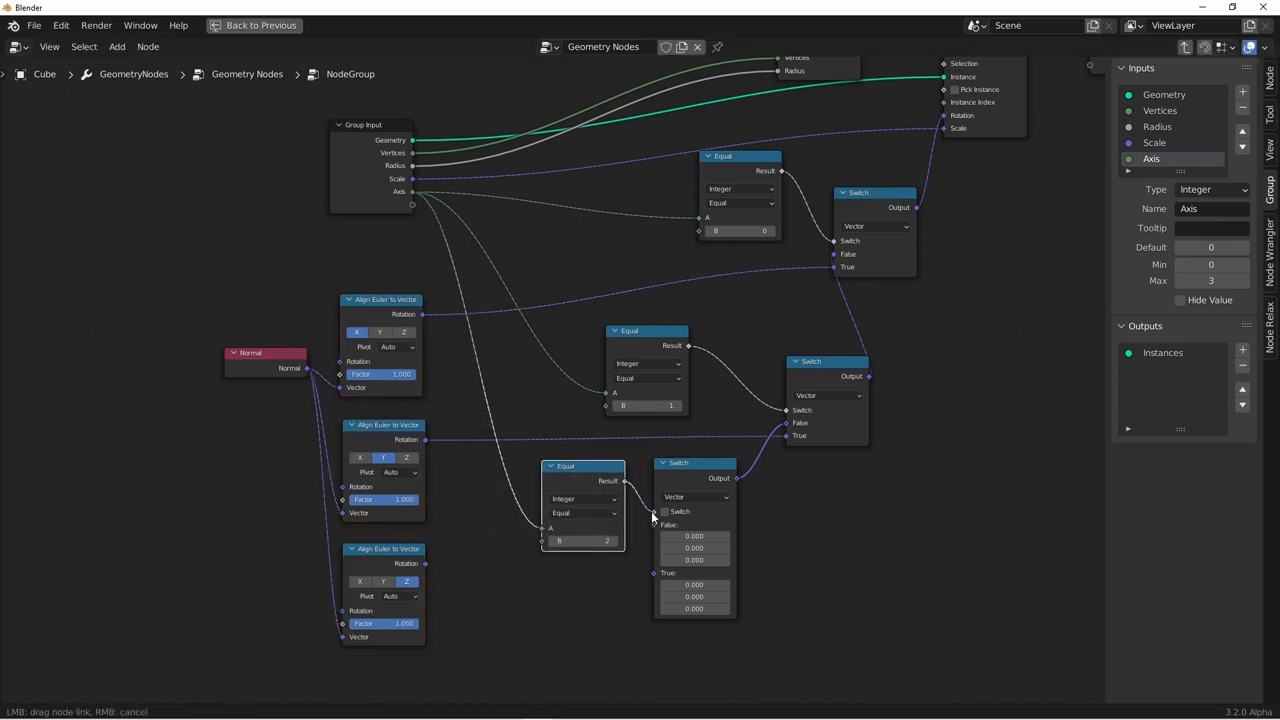
left_click_drag(694, 462, 716, 462)
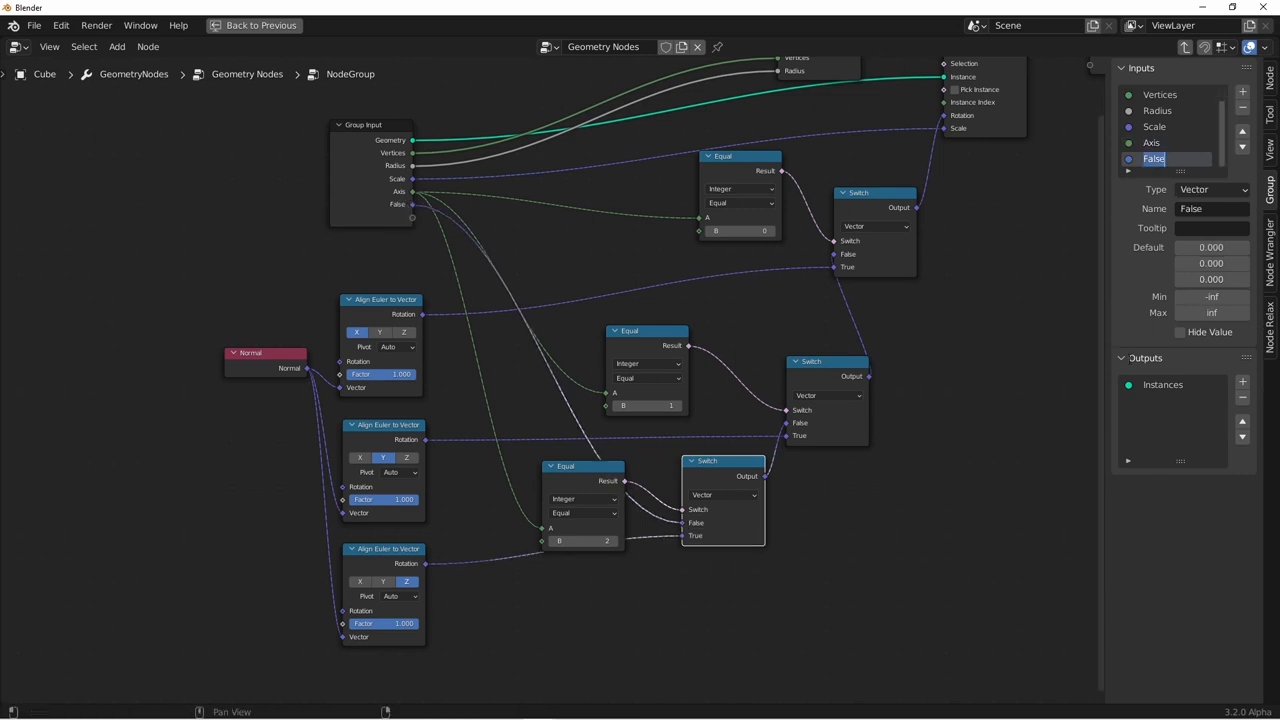
type("Other Align")
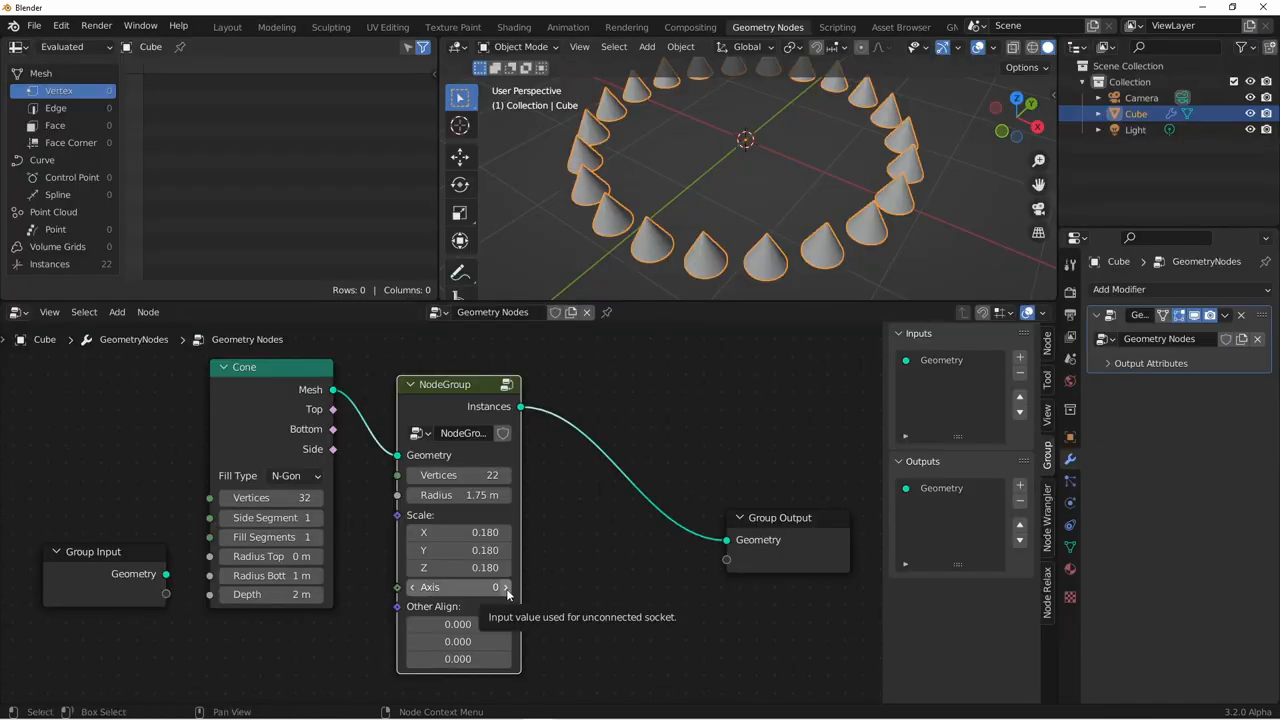
Raise the NodeGroup Axis value twice so it reads 2, reorienting the cones around the ring
left_click(504, 588)
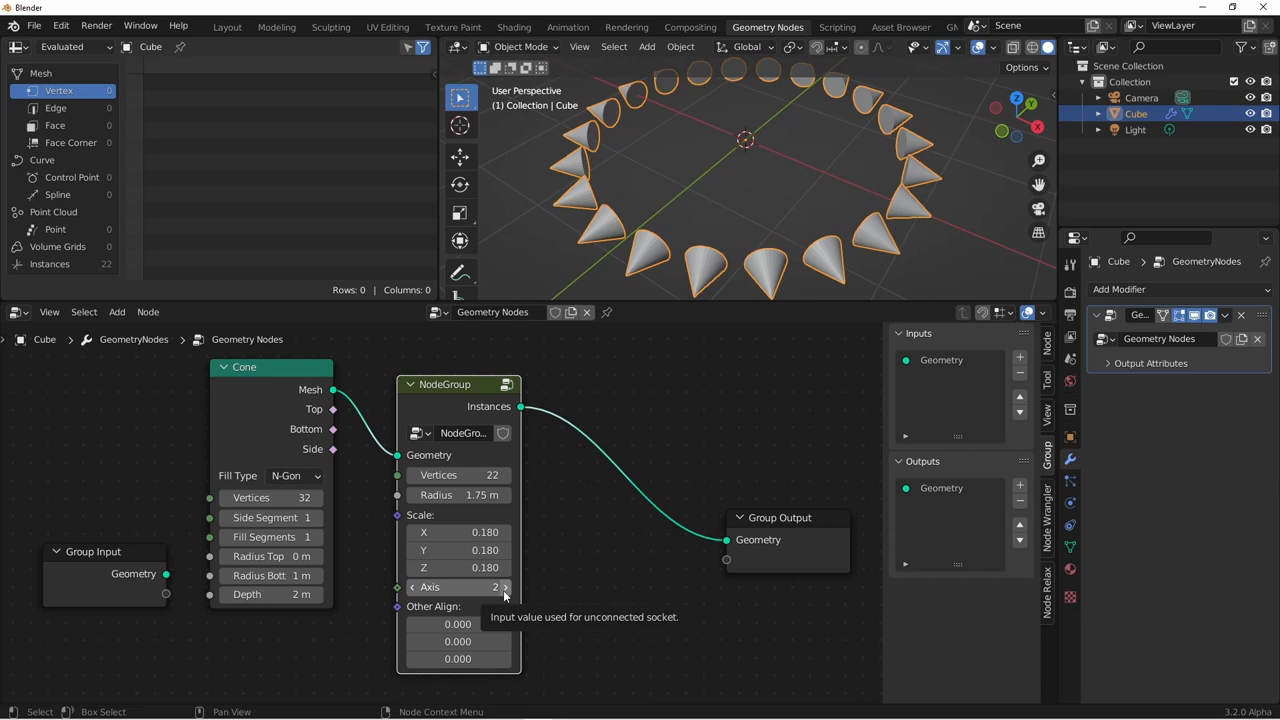
left_click(504, 588)
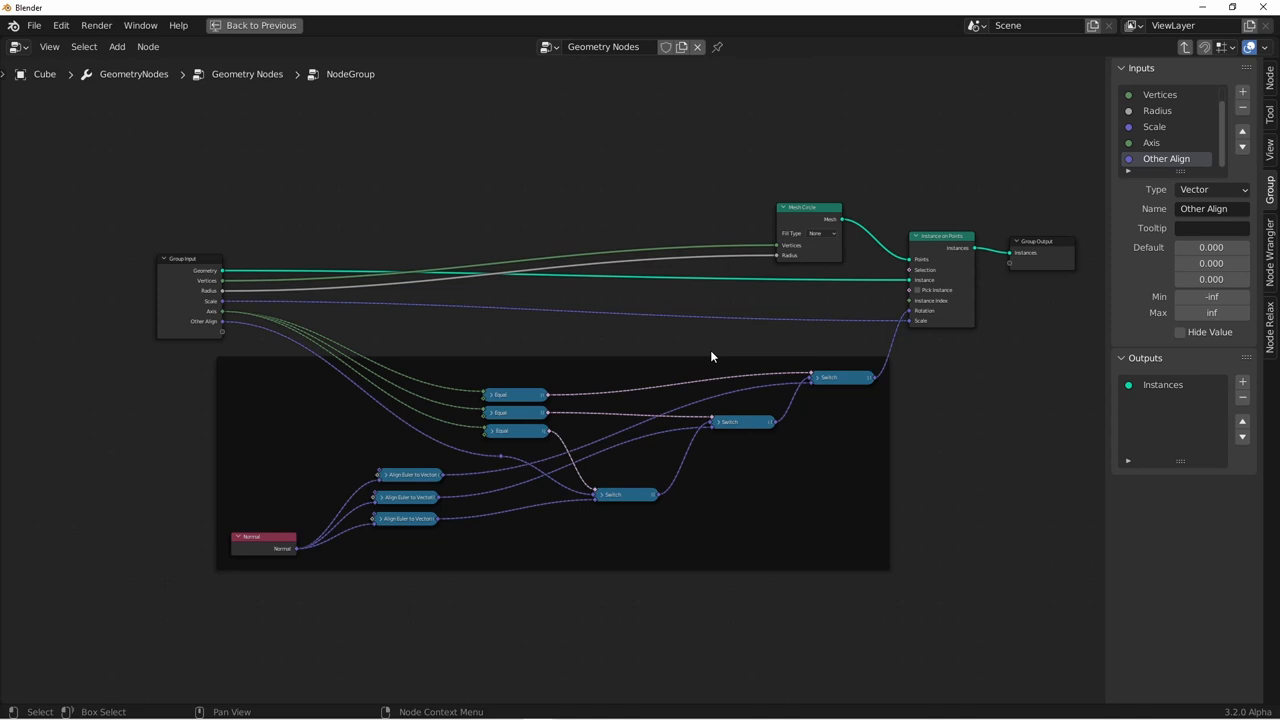
mouse_move(752, 348)
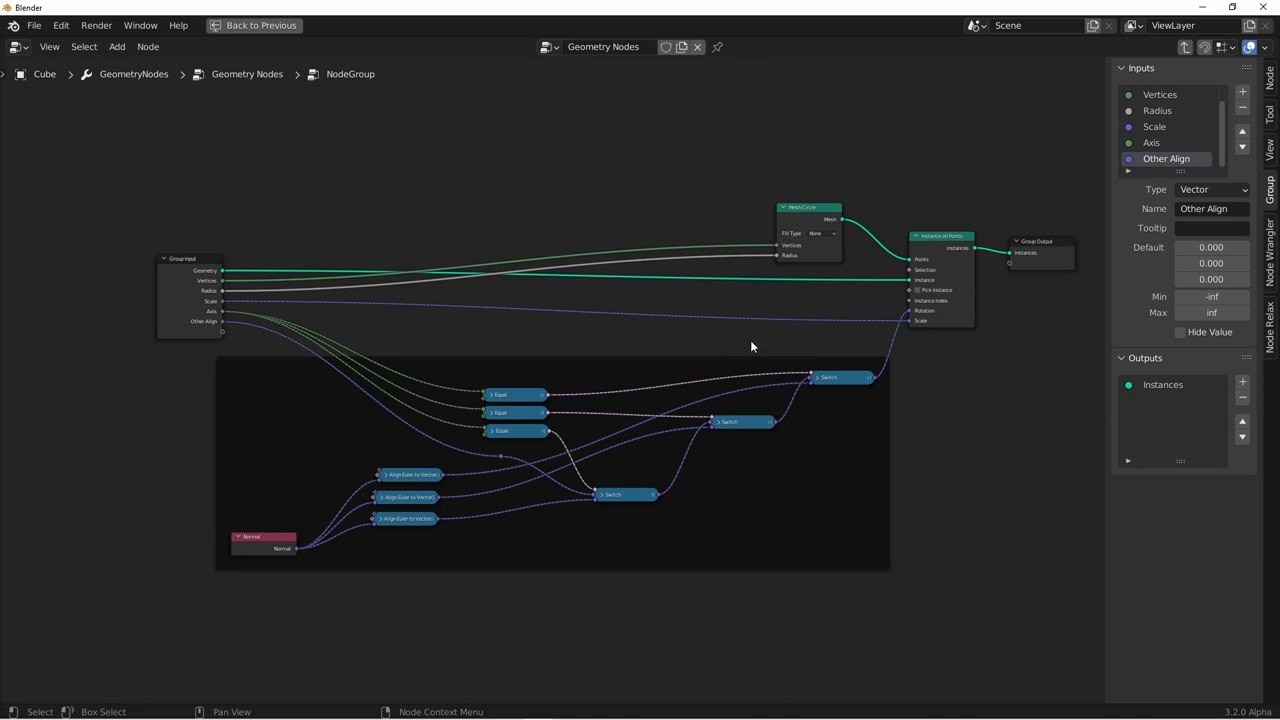
mouse_move(898, 268)
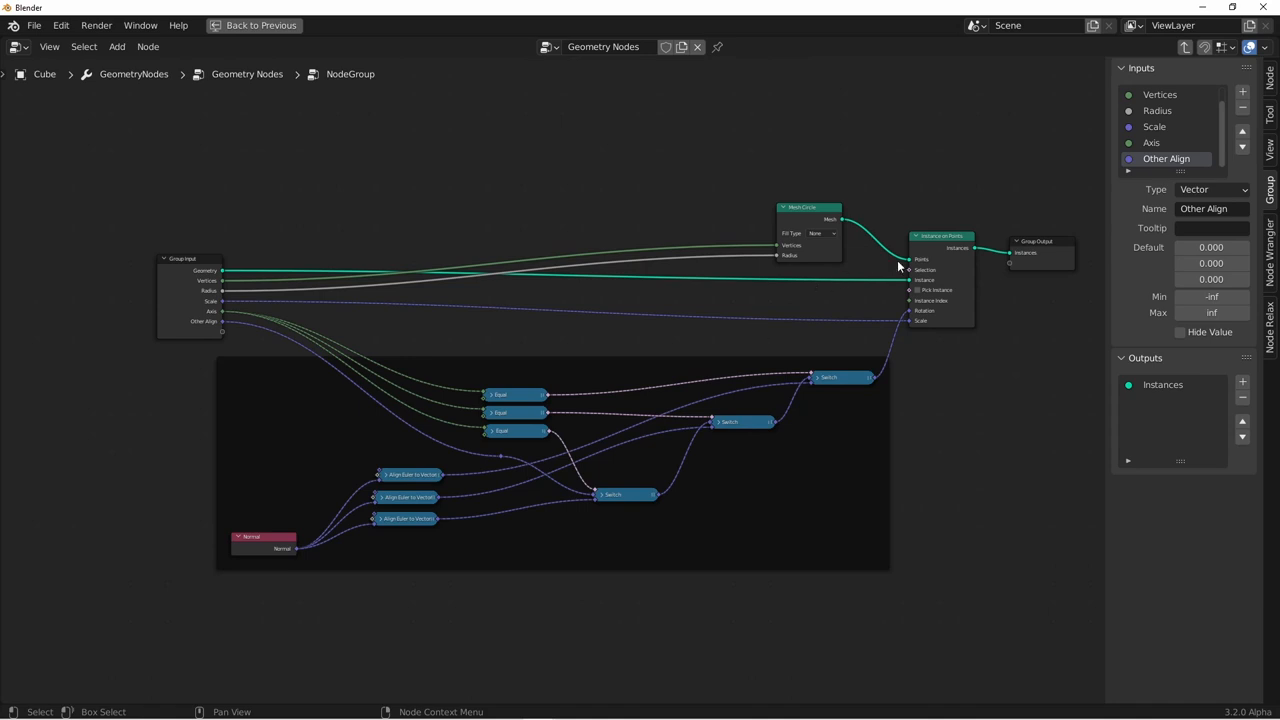
mouse_move(908, 270)
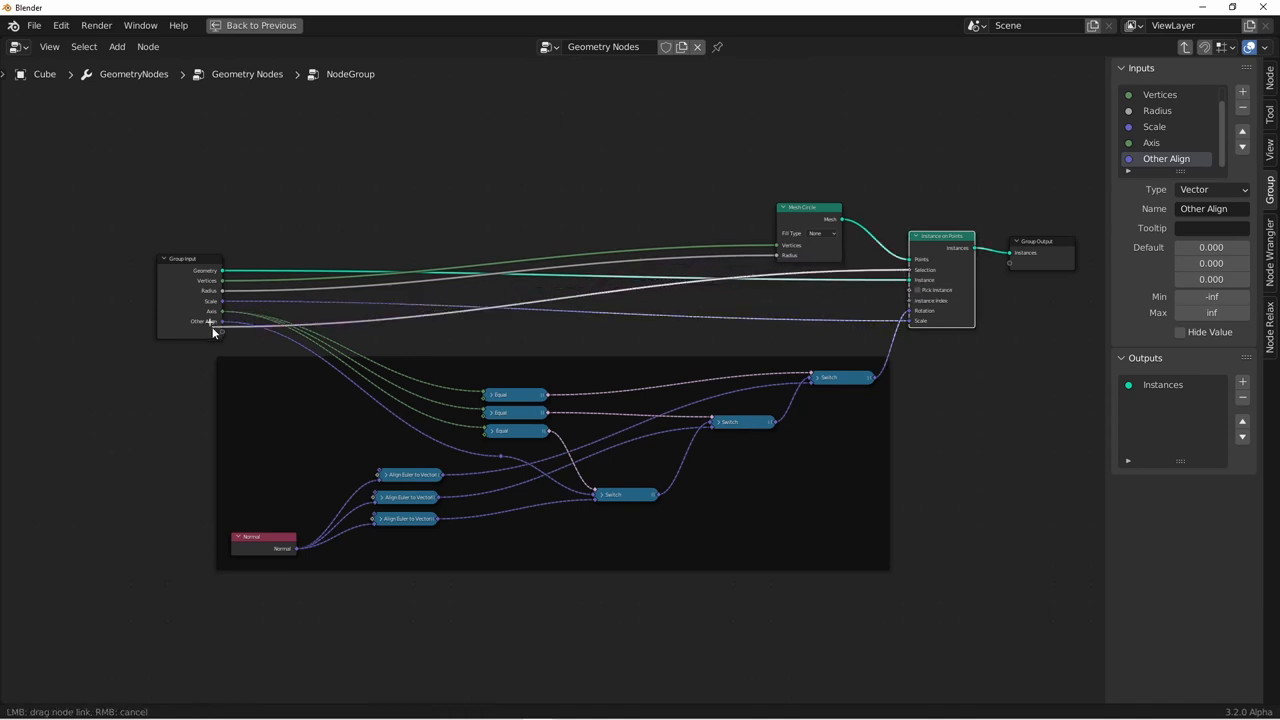
Link Instance on Points Selection to the Group Input, exposing a Selection input
left_click(1242, 94)
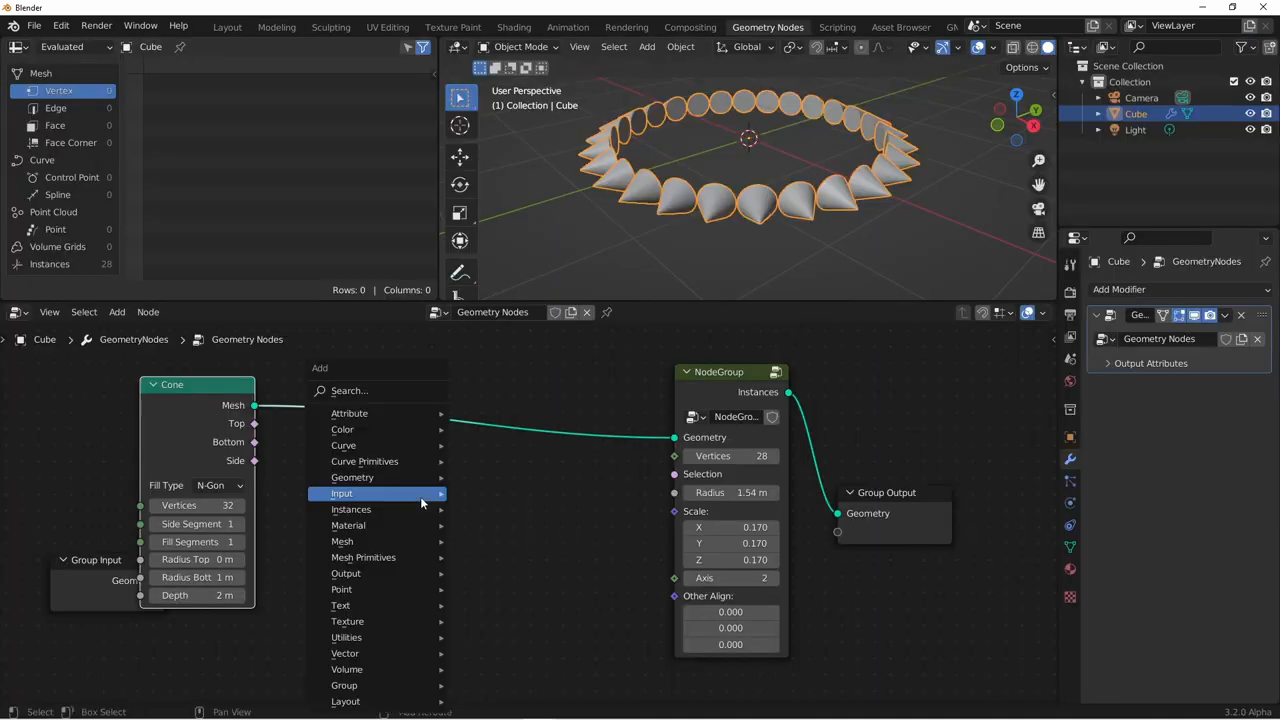
Feed the point Index through a Modulo of 2.000 into the Compare node
left_click(340, 492)
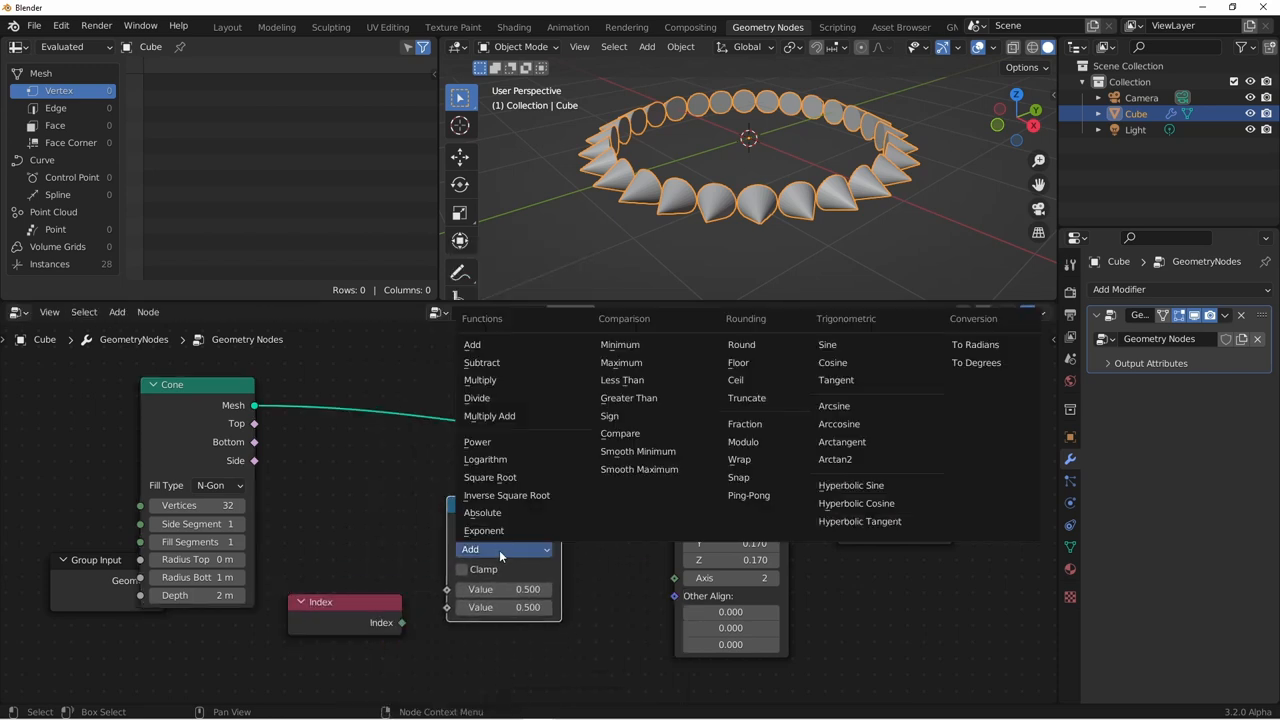
mouse_move(744, 442)
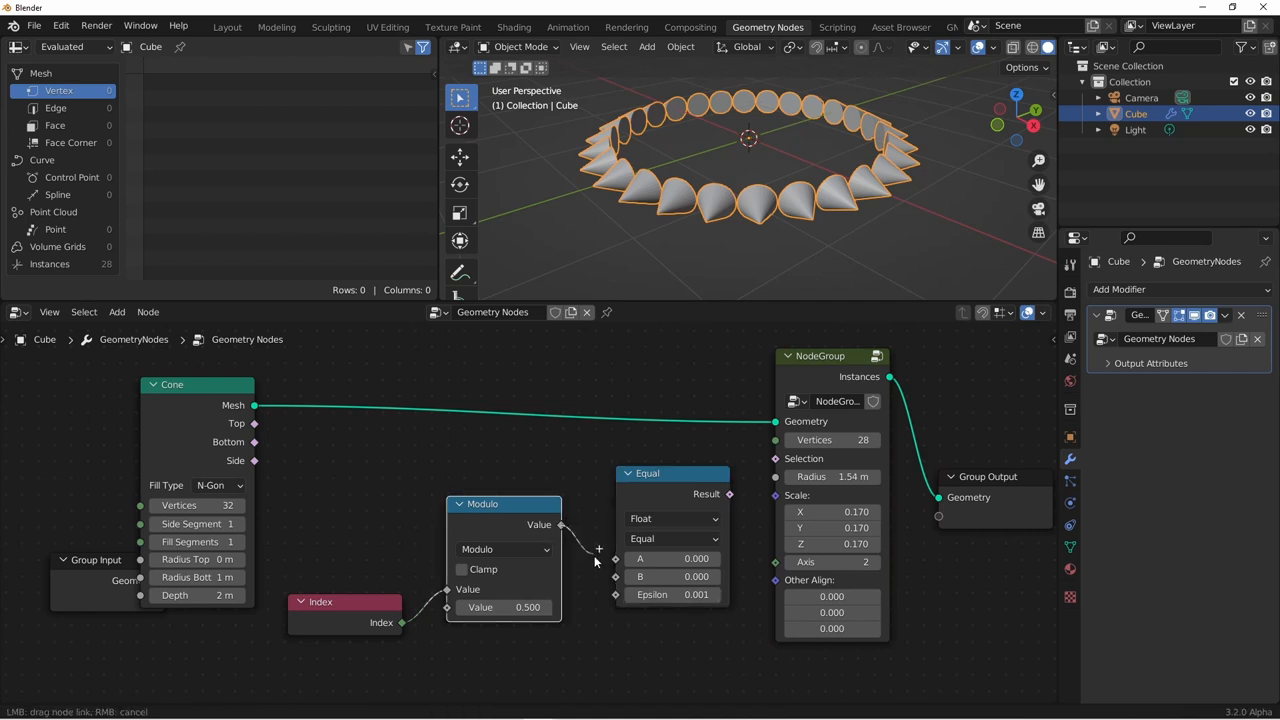
left_click_drag(560, 524, 628, 558)
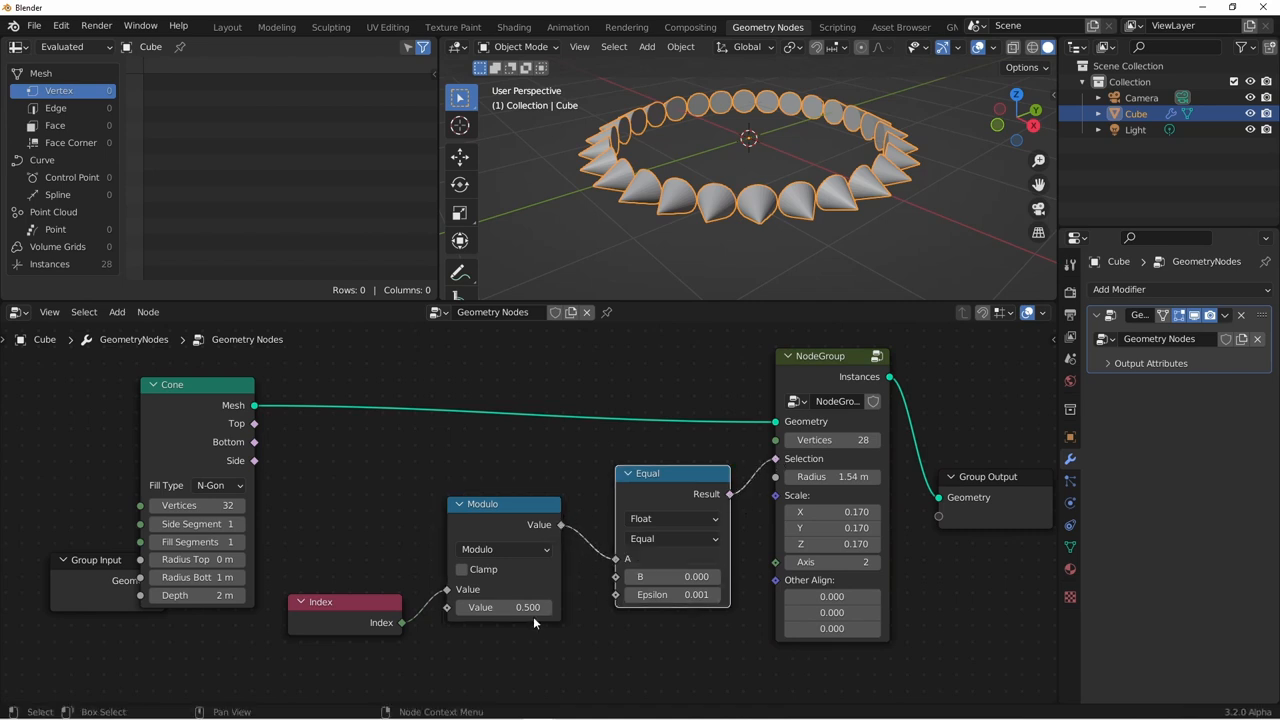
type("2.000")
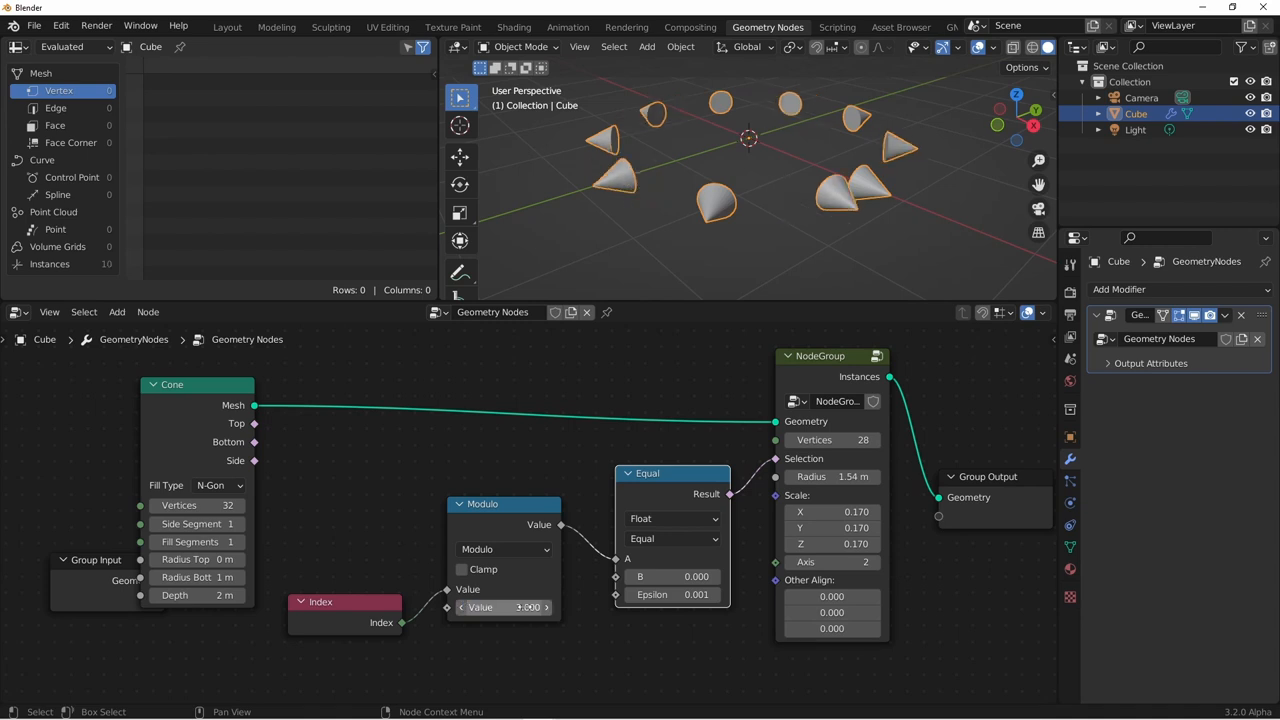
Set the comparison operation to Not Equal so its Result drives Selection
left_click(672, 540)
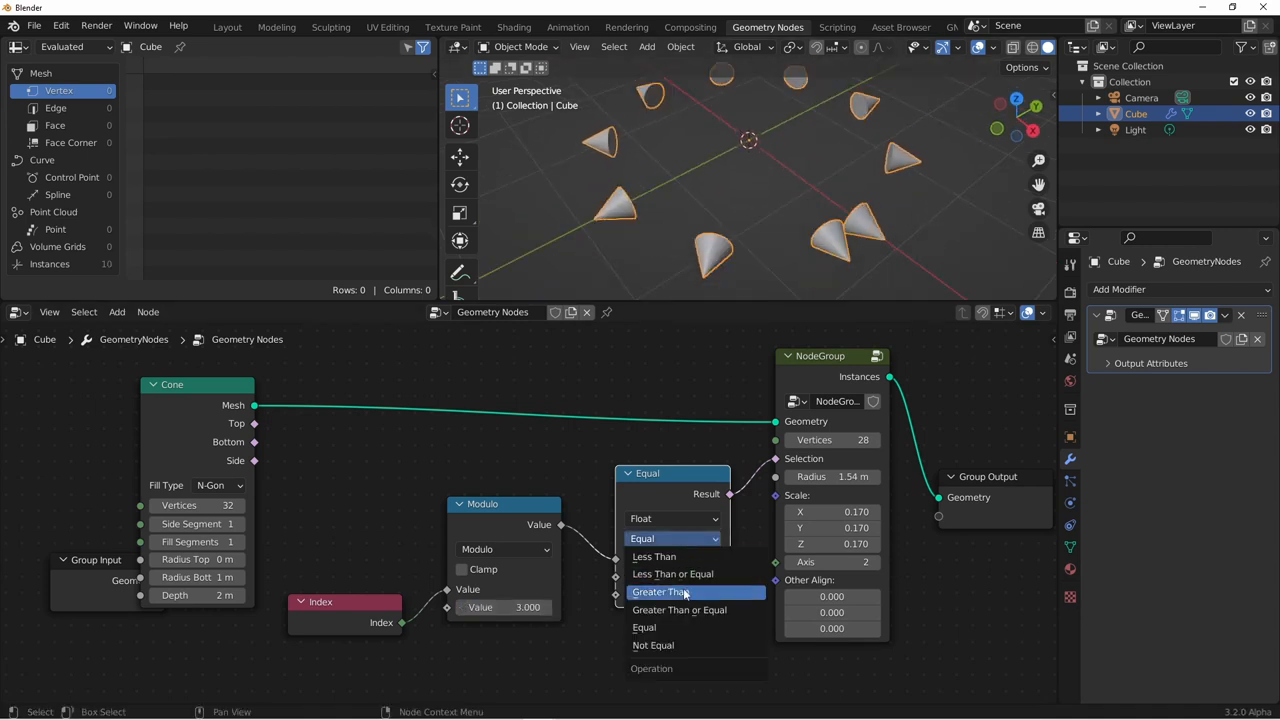
left_click(652, 644)
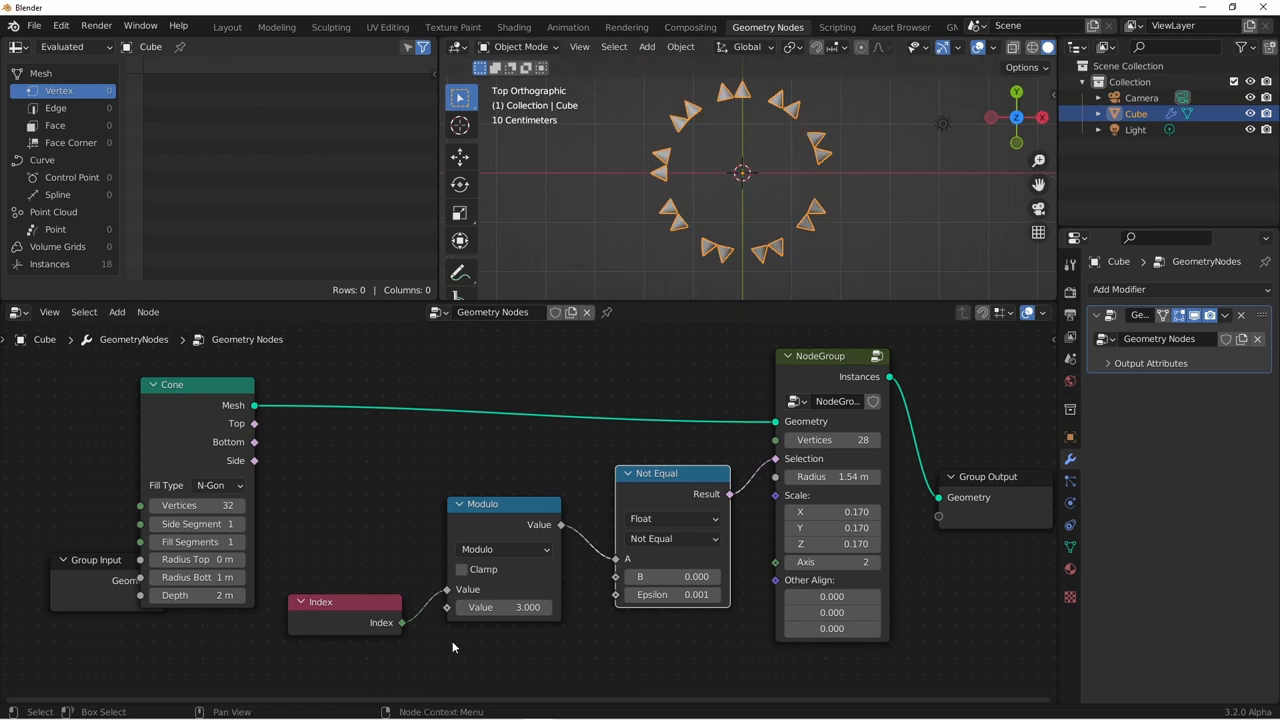
left_click(504, 608)
type("4.000")
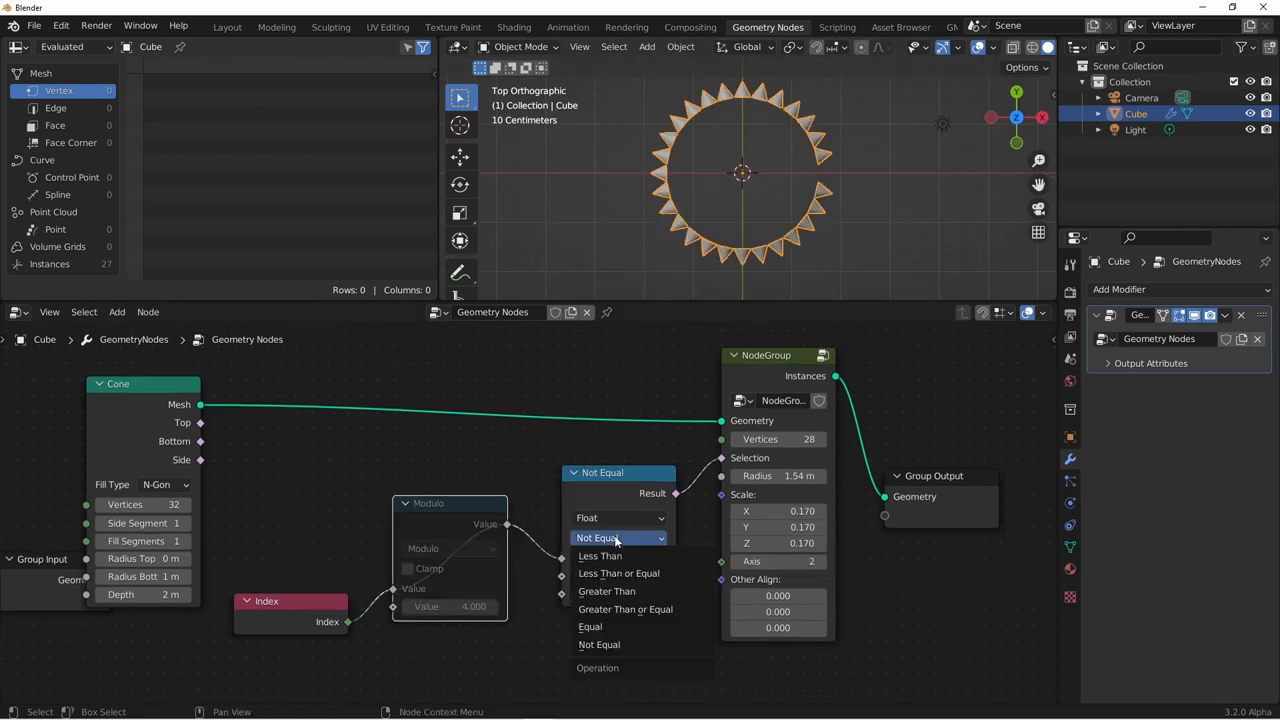
left_click(606, 592)
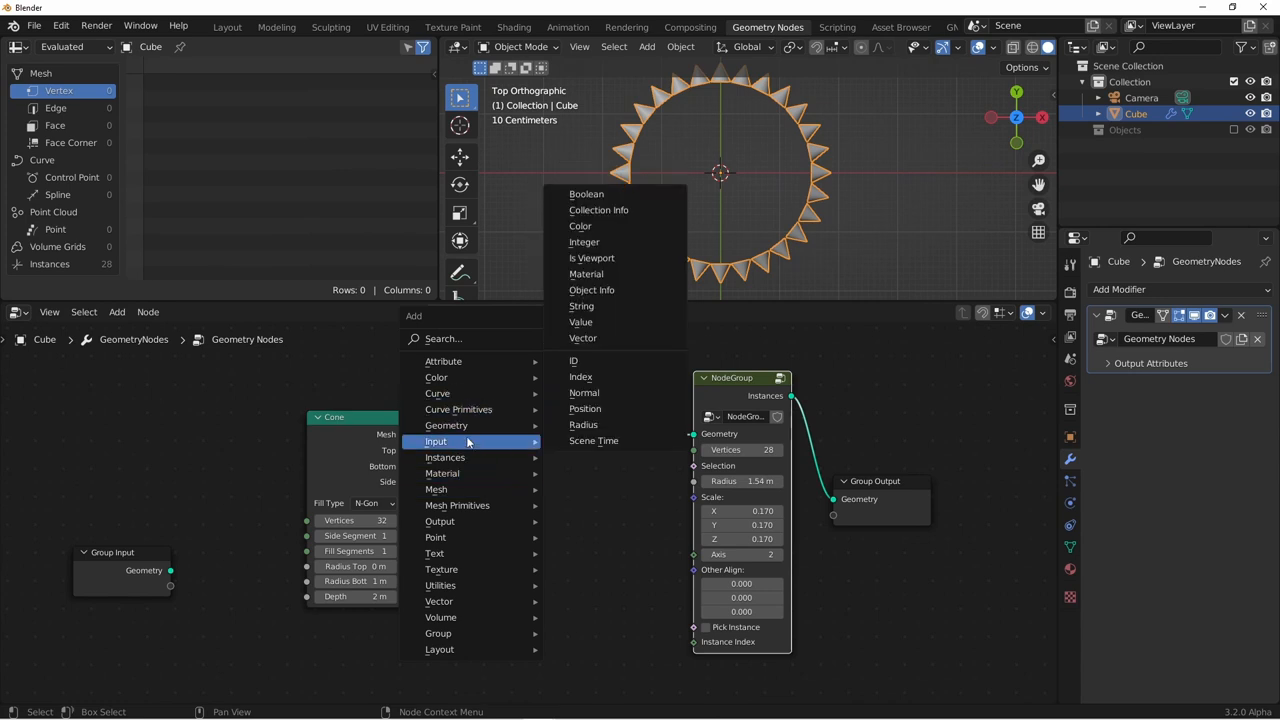
Add a Collection Info node for the Objects collection with Separate Children enabled
left_click(598, 210)
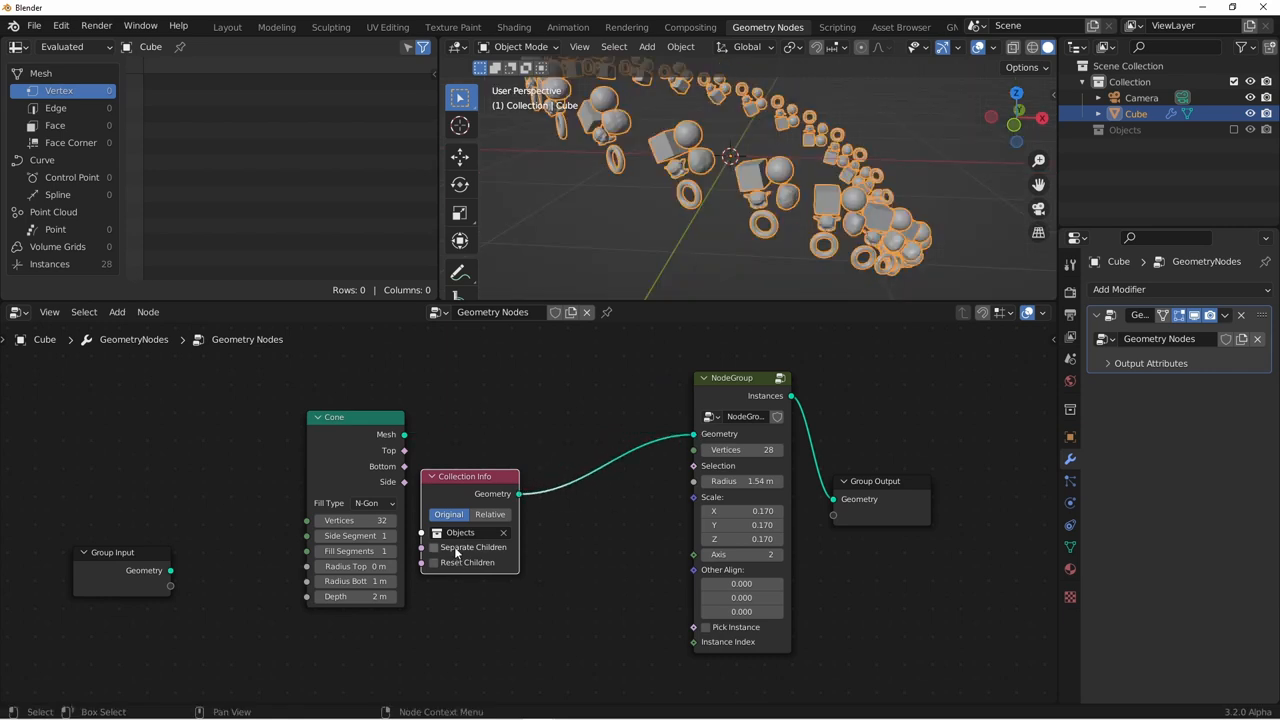
left_click(434, 548)
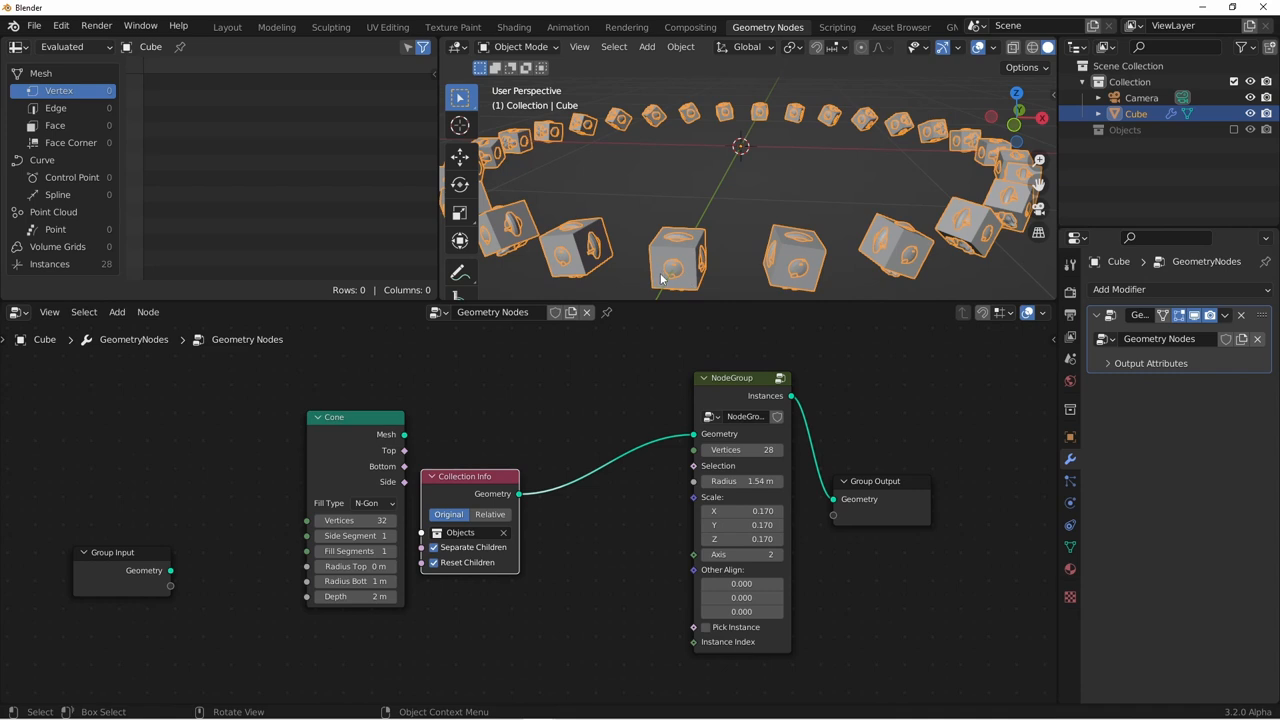
mouse_move(704, 630)
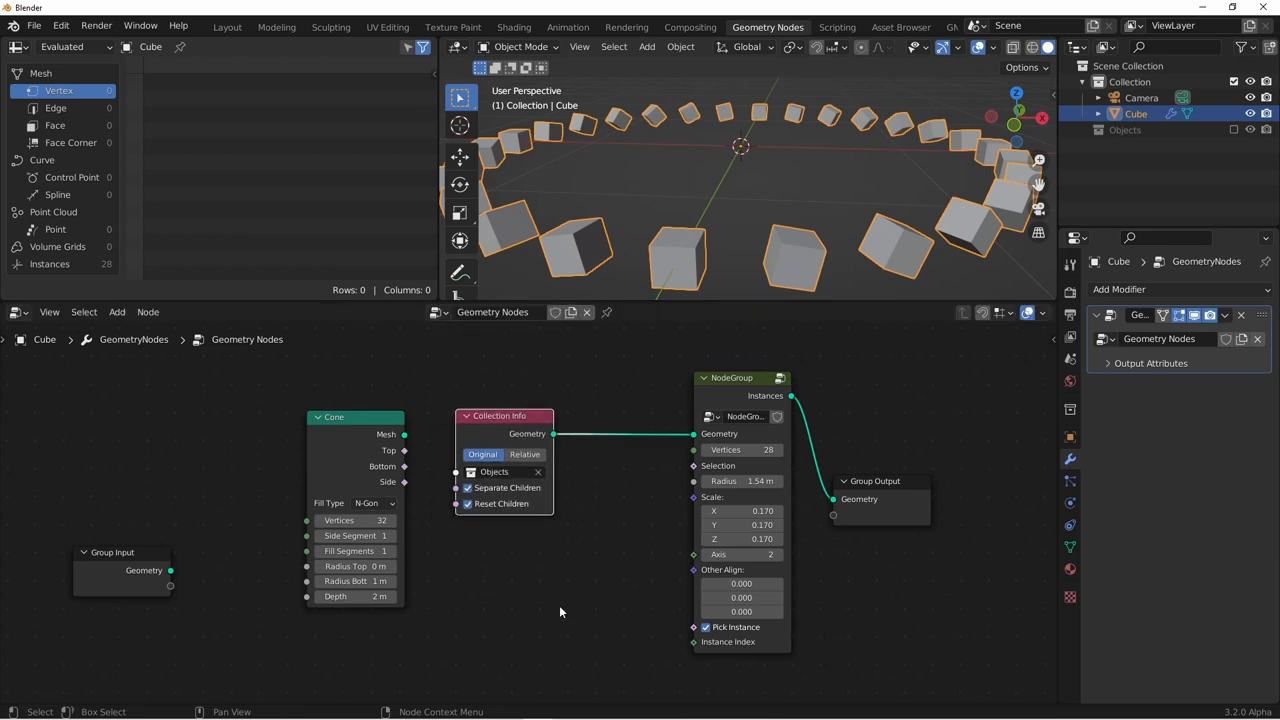
mouse_move(568, 612)
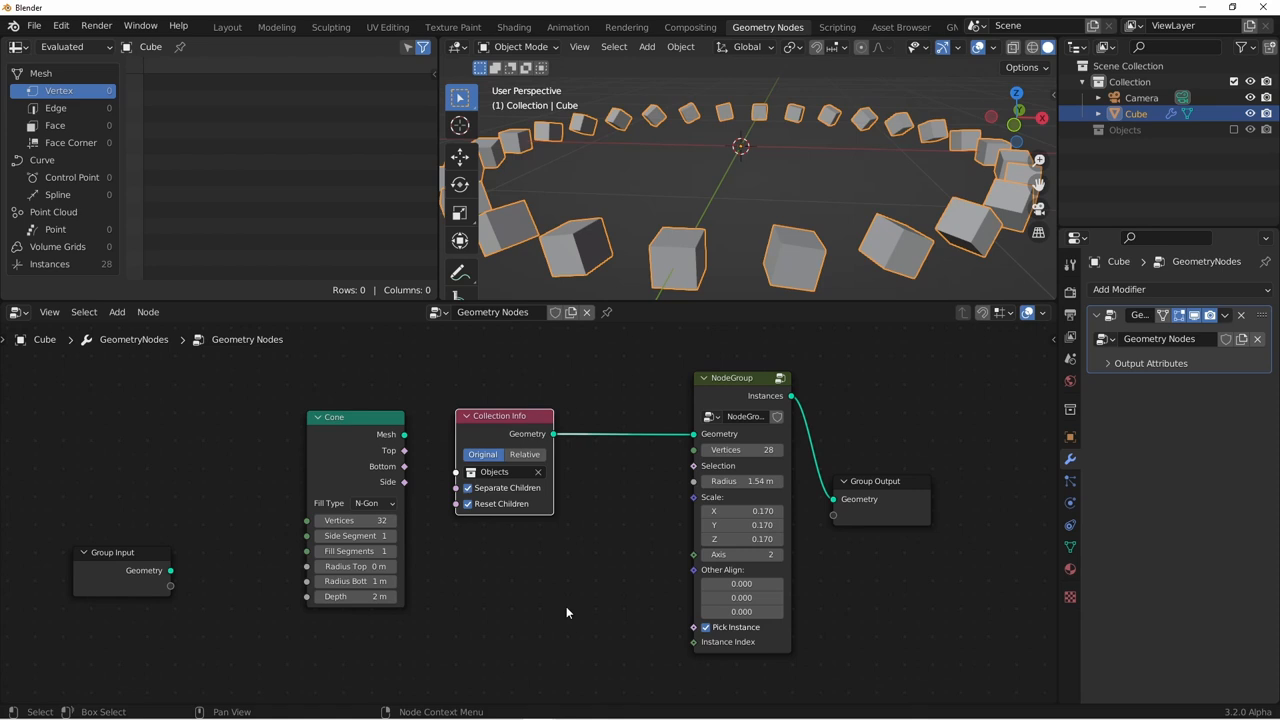
mouse_move(656, 506)
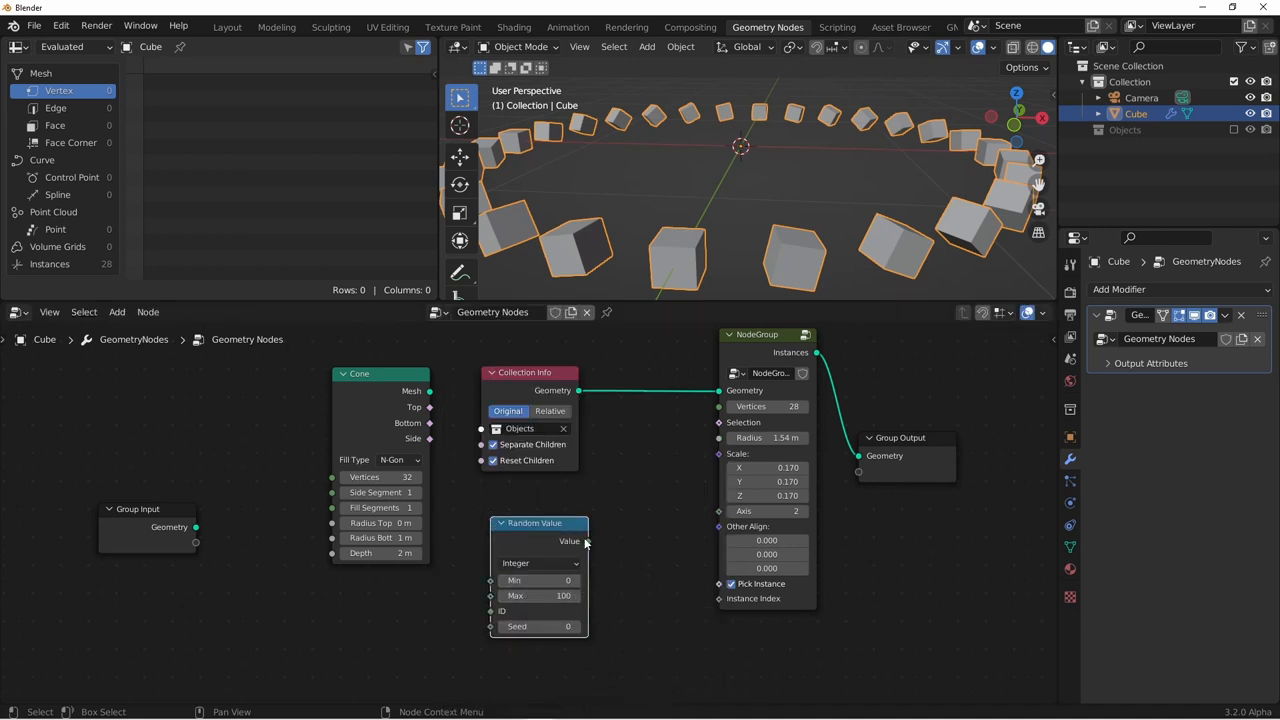
Connect the integer Random Value output to the group's Instance Index input
left_click_drag(588, 540, 718, 598)
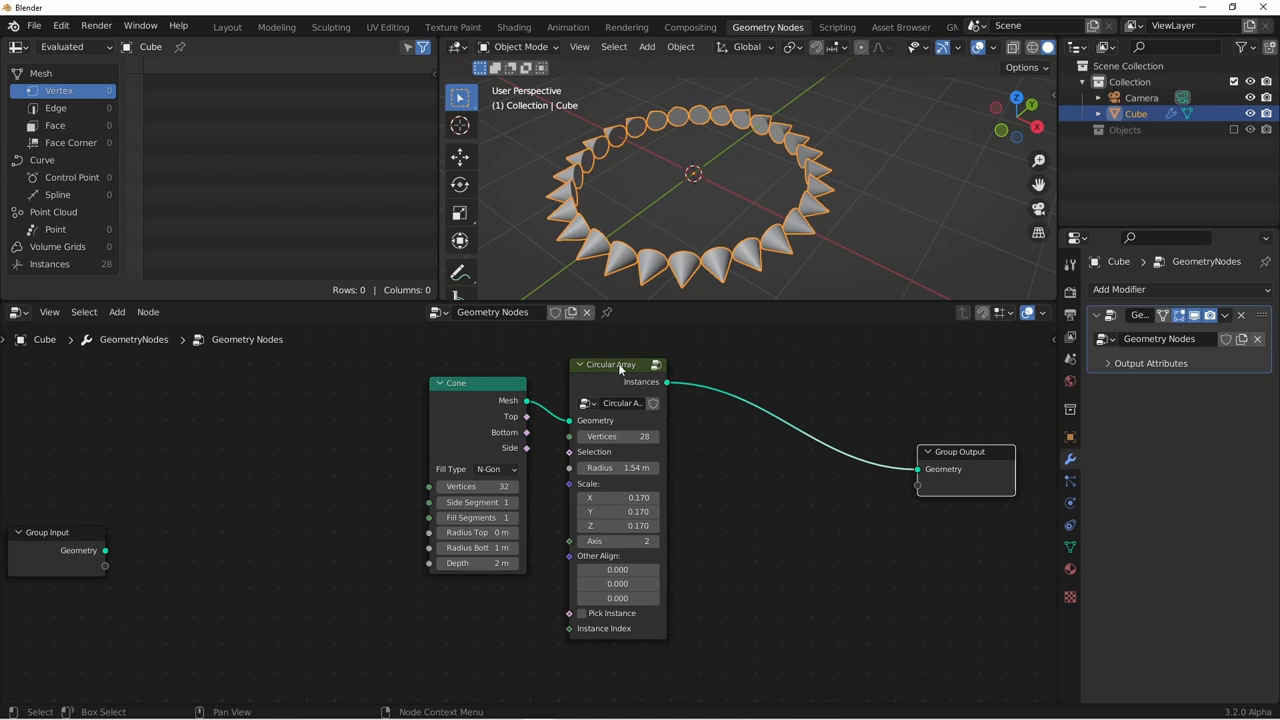
mouse_move(608, 368)
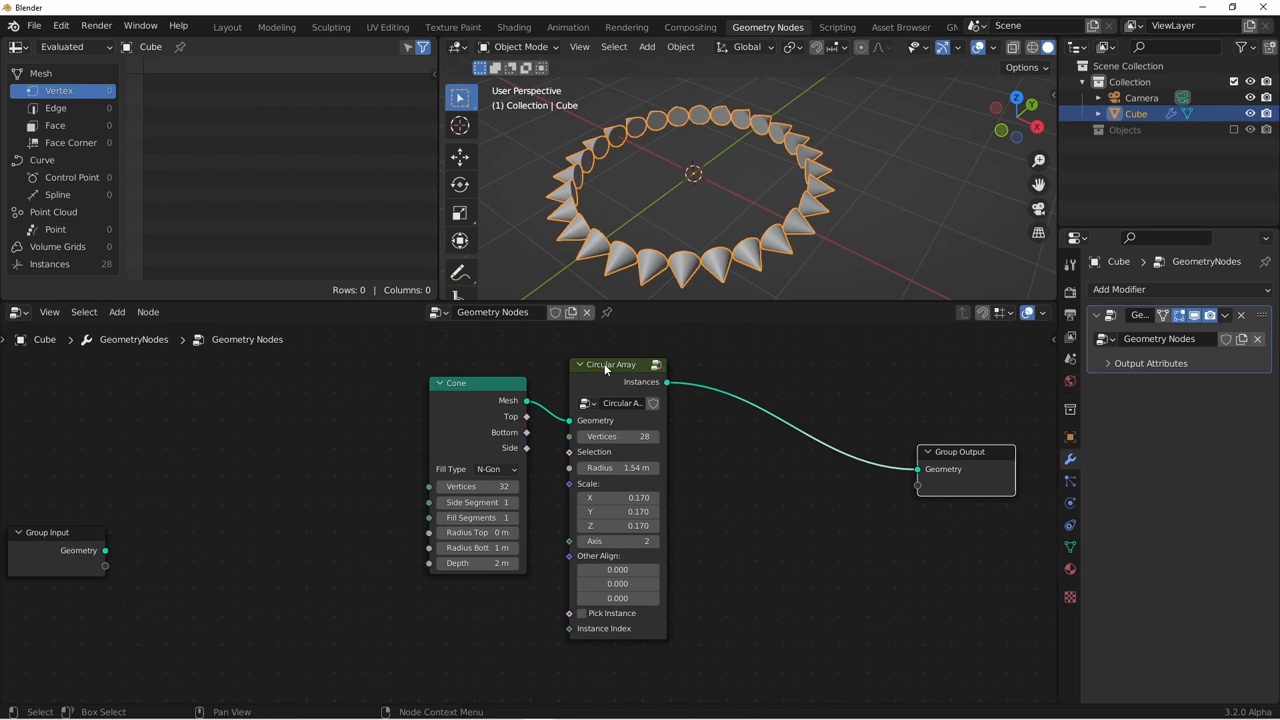